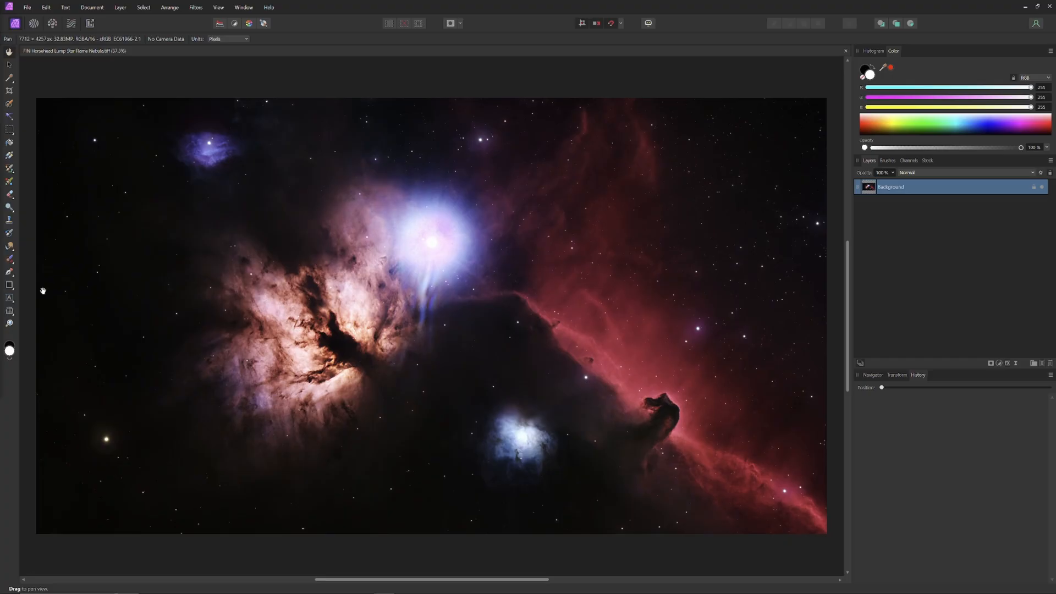
# Step: Duplicate the Background layer of the nebula image via its context menu
pyautogui.rightClick(890, 187)
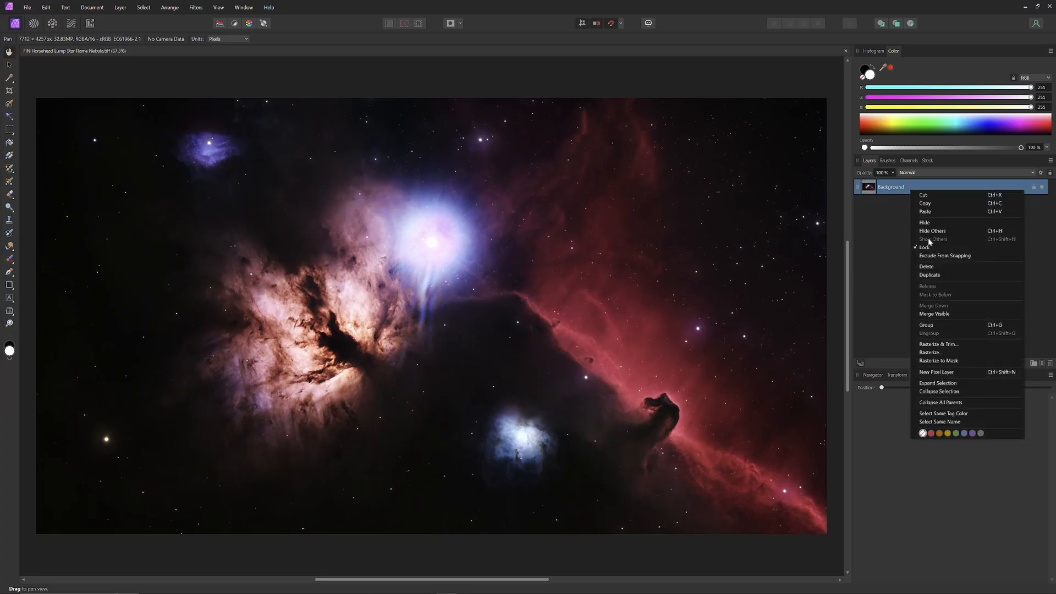
pyautogui.click(930, 275)
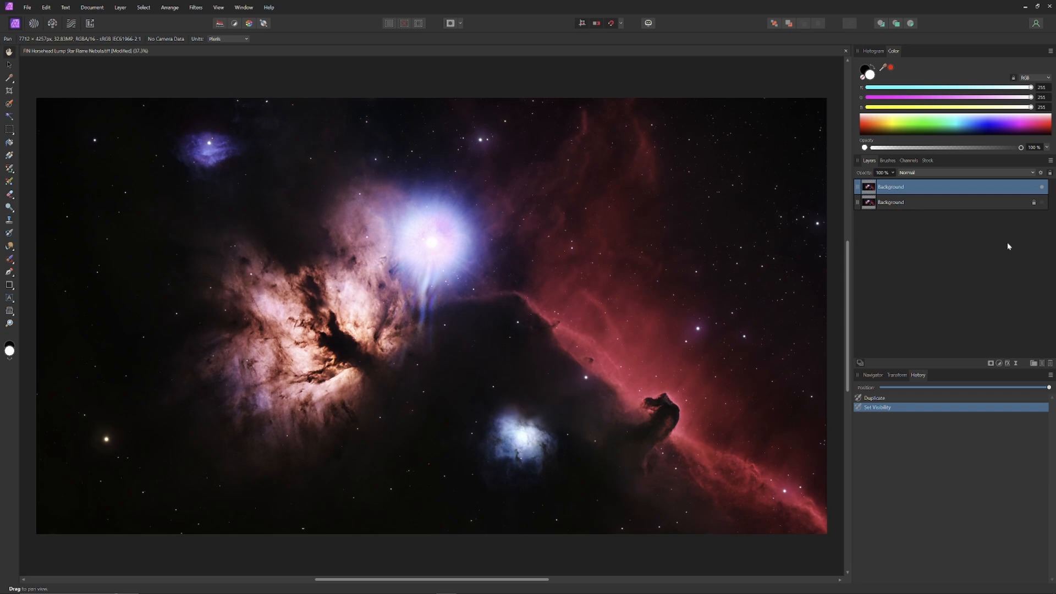
pyautogui.moveTo(947, 267)
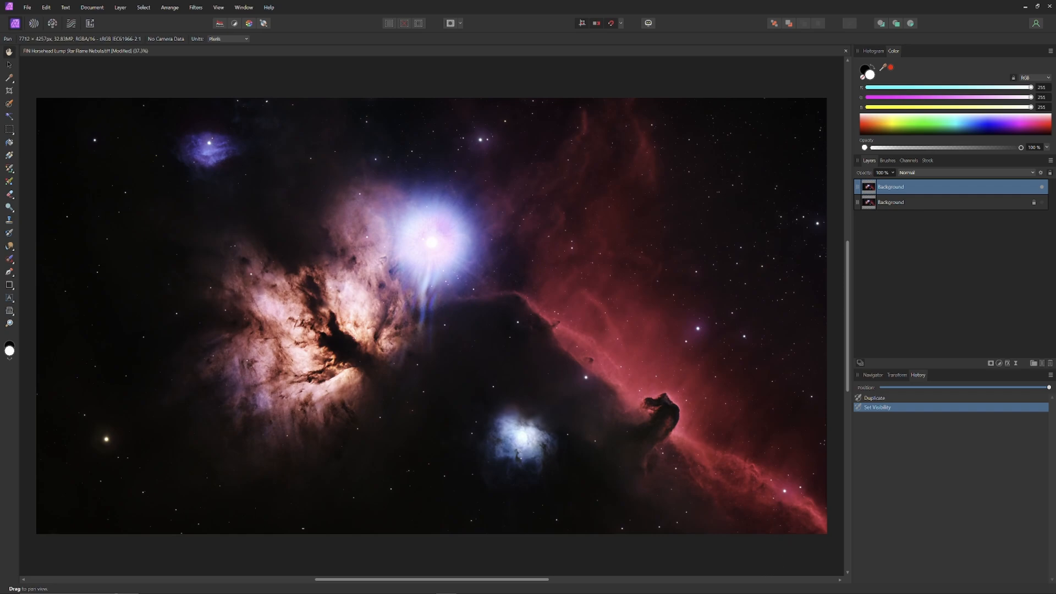
pyautogui.click(196, 8)
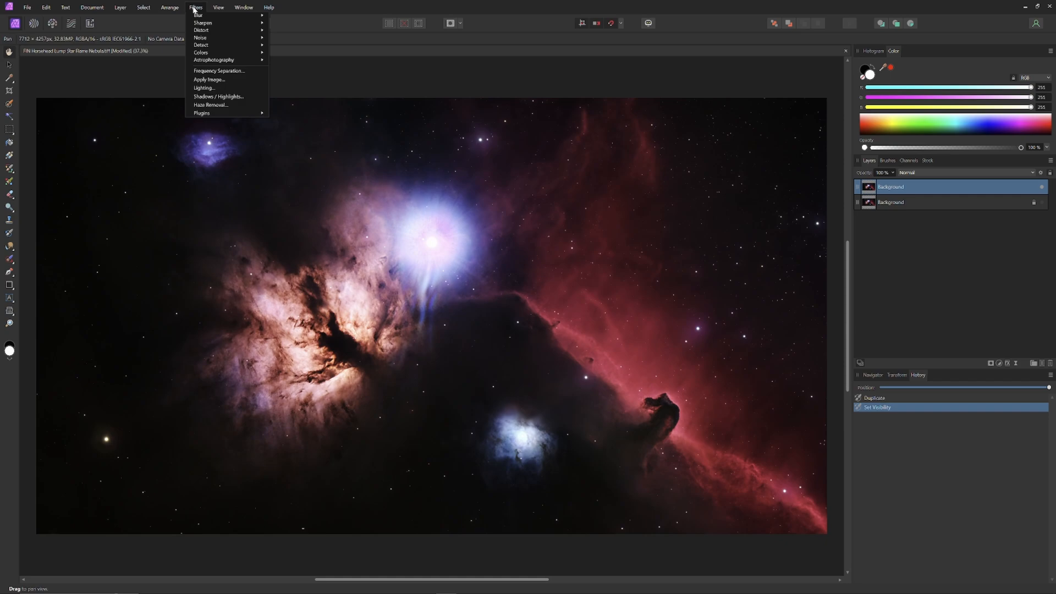
pyautogui.moveTo(212, 59)
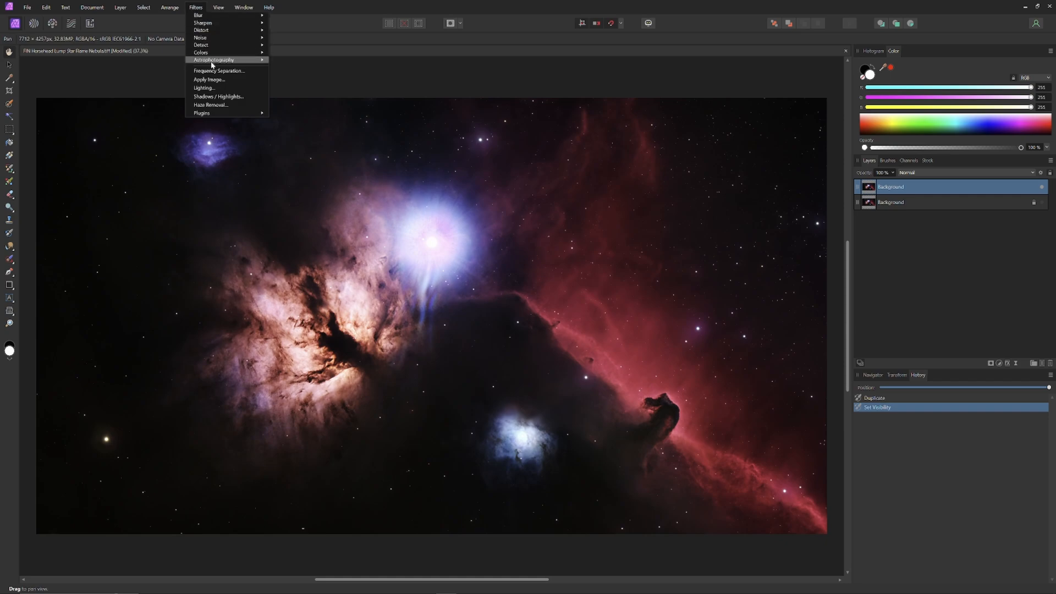
# Step: Preview a Frequency Separation with the split widened and Radius dragged to 100 px
pyautogui.click(220, 70)
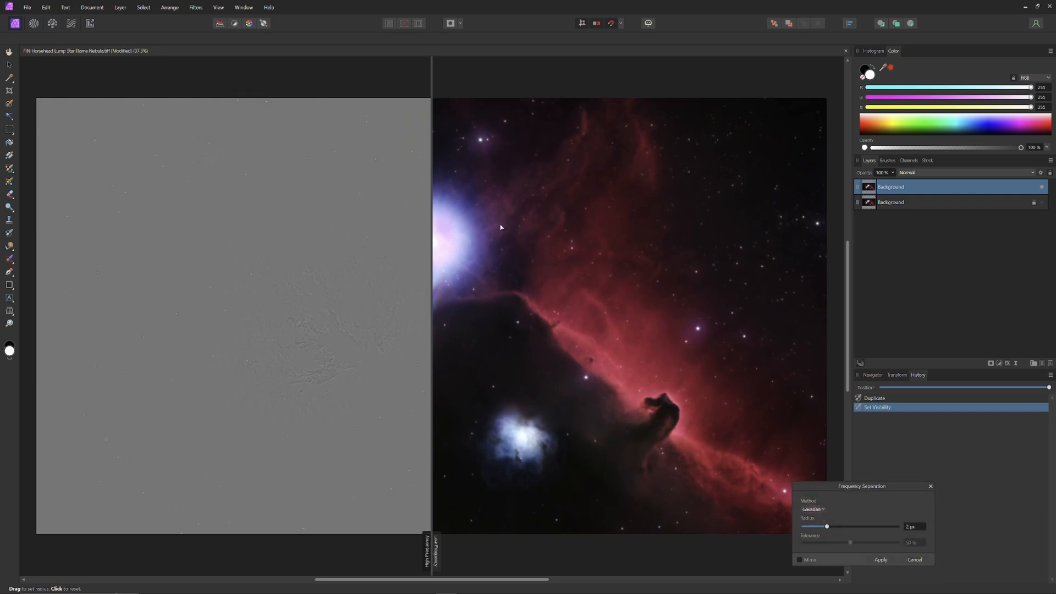
pyautogui.moveTo(445, 324)
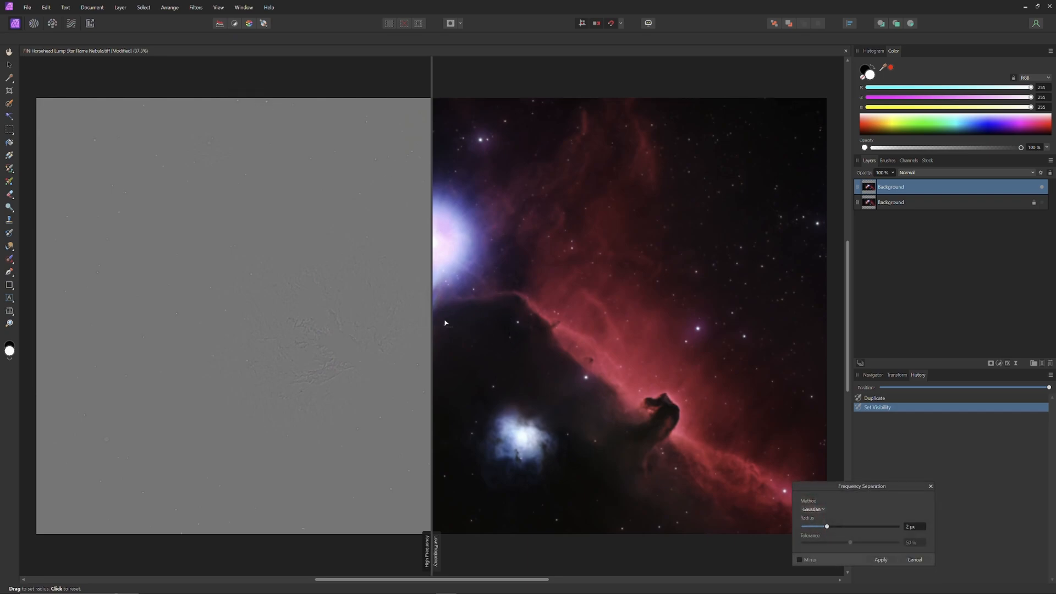
pyautogui.moveTo(431, 329)
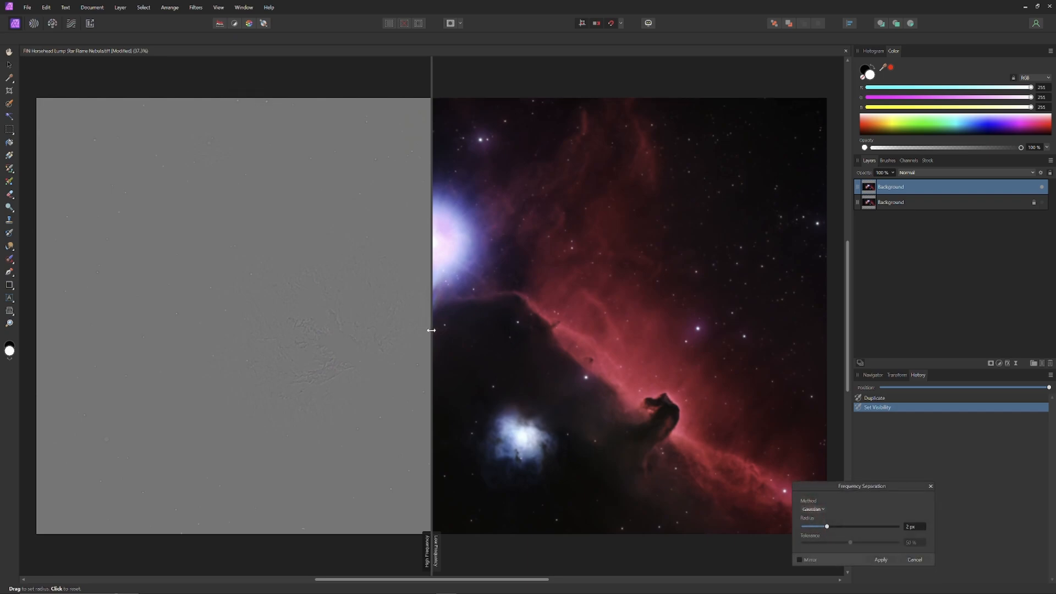
pyautogui.moveTo(431, 330); pyautogui.dragTo(694, 349)
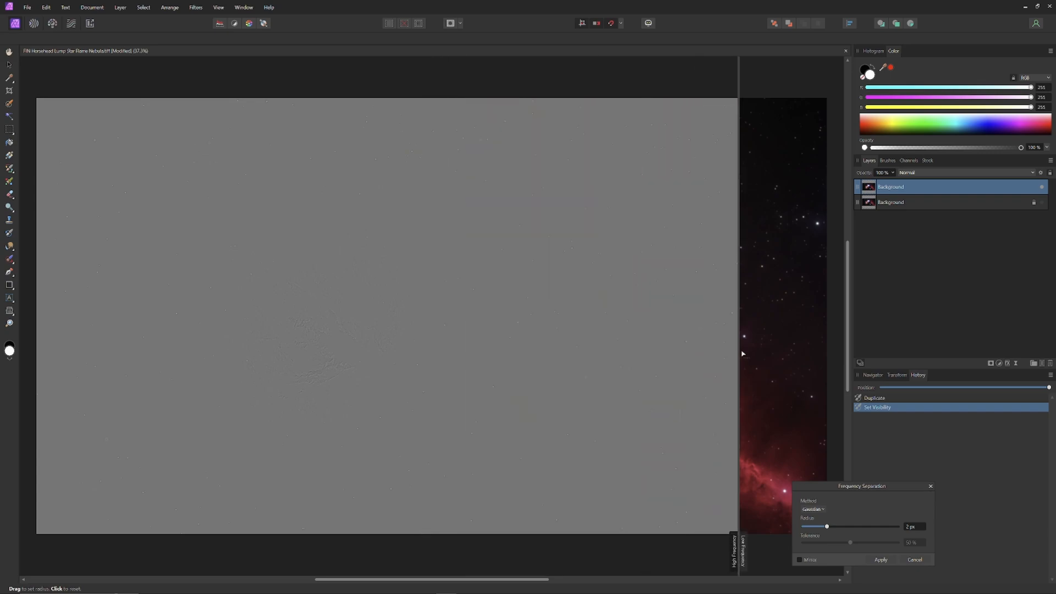
pyautogui.moveTo(844, 517)
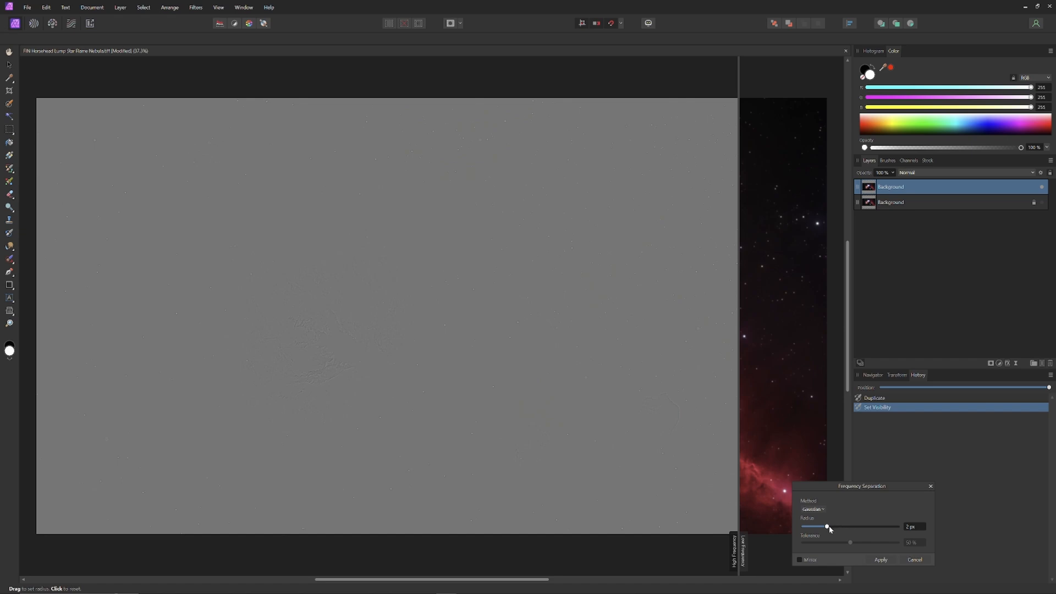
pyautogui.moveTo(827, 527); pyautogui.dragTo(840, 526)
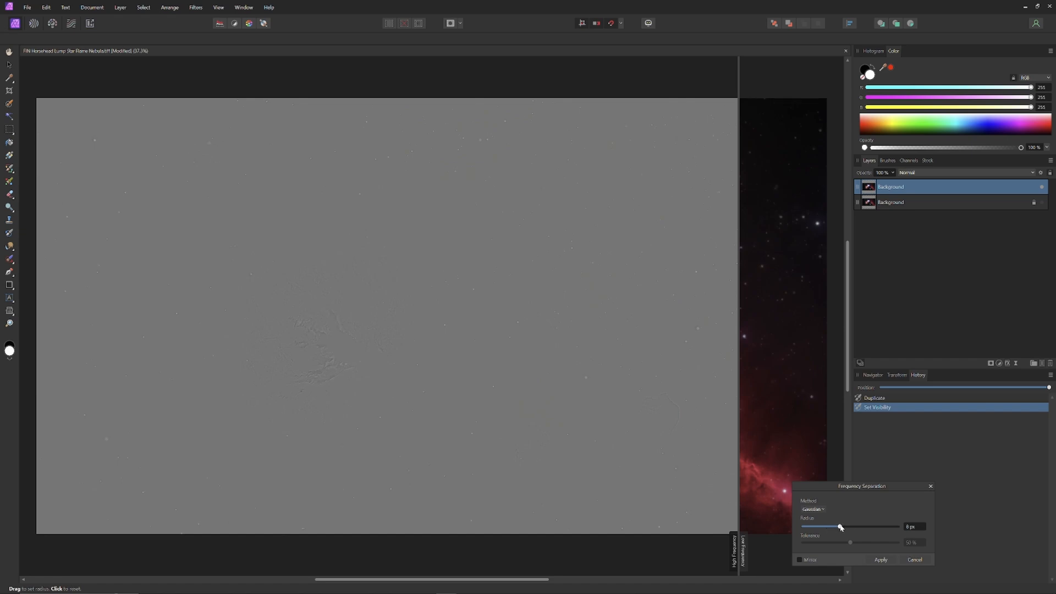
pyautogui.moveTo(840, 526); pyautogui.dragTo(893, 527)
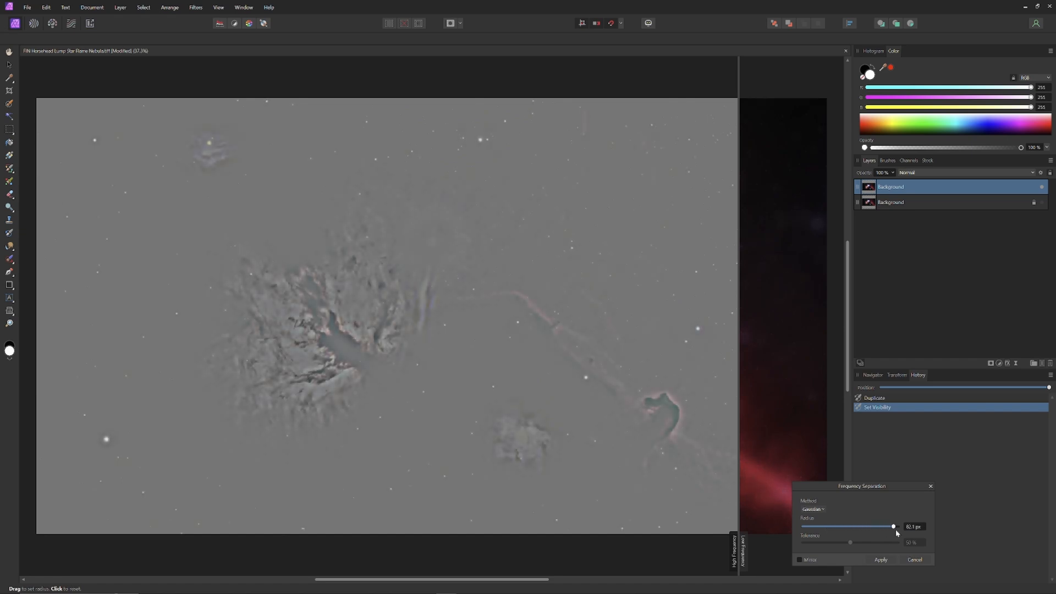
pyautogui.moveTo(893, 526); pyautogui.dragTo(896, 525)
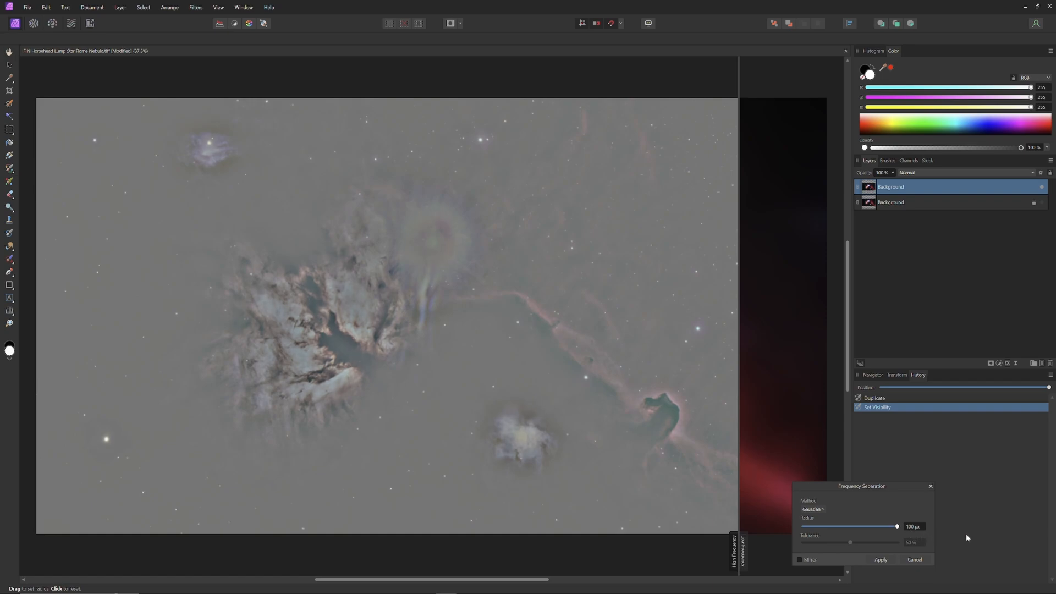
pyautogui.moveTo(1018, 503)
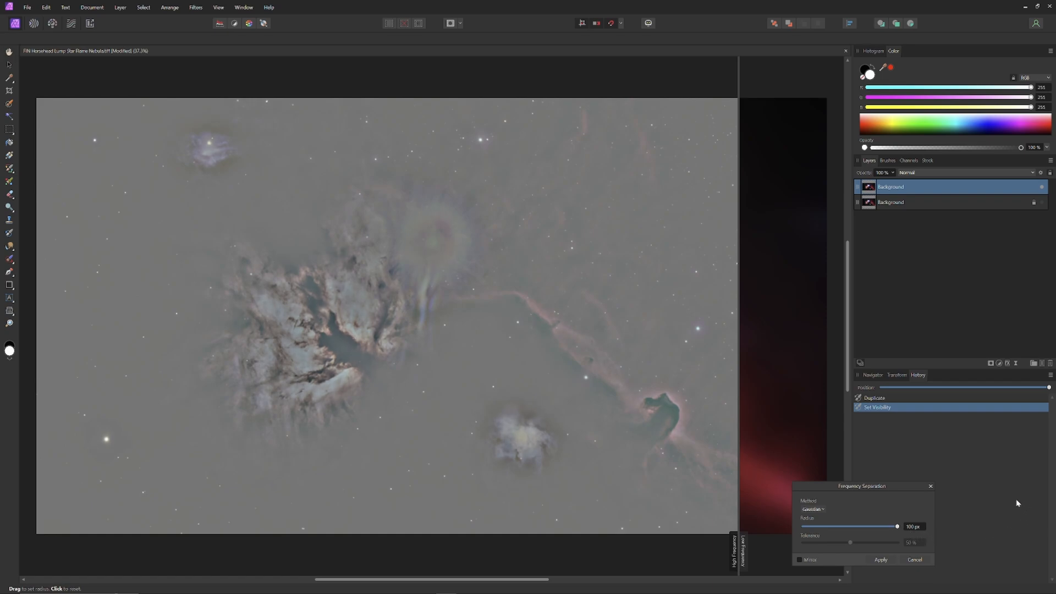
pyautogui.moveTo(875, 458)
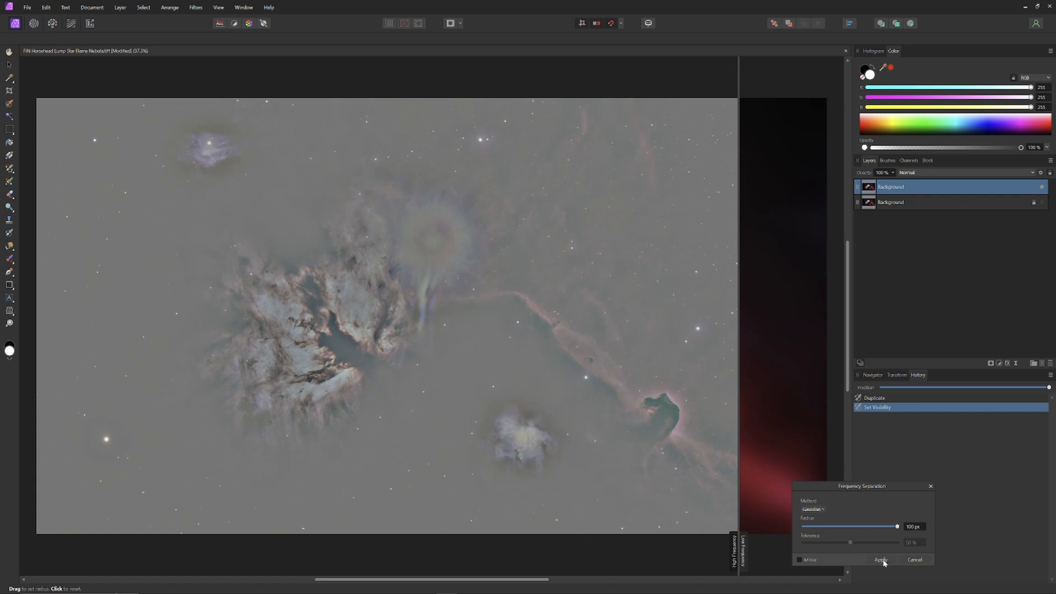
# Step: Apply the separation into High and Low Frequency layers and hide the Low Frequency layer
pyautogui.click(880, 559)
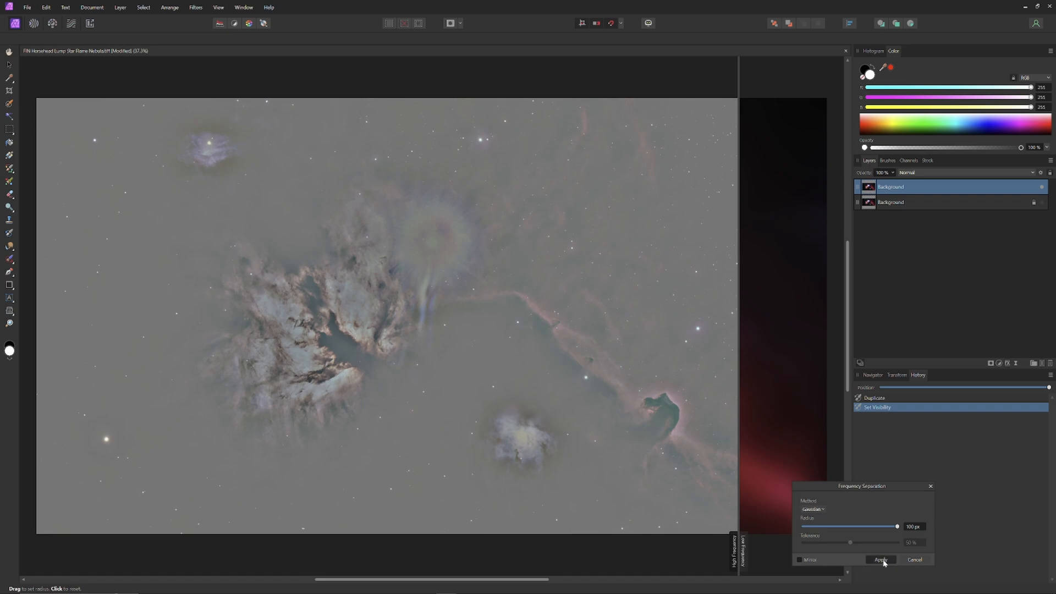
pyautogui.click(880, 559)
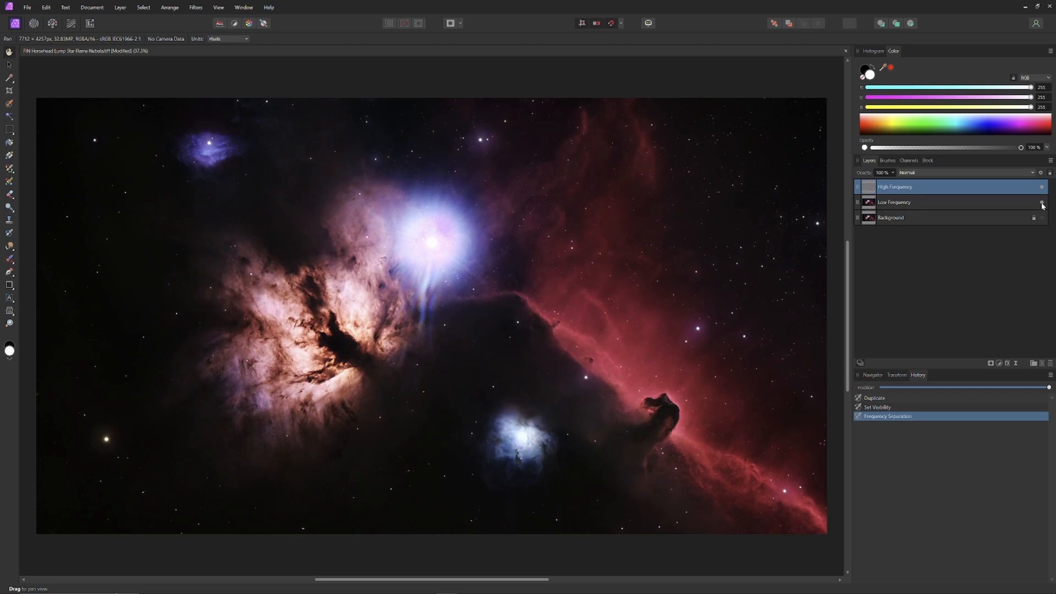
pyautogui.click(1041, 202)
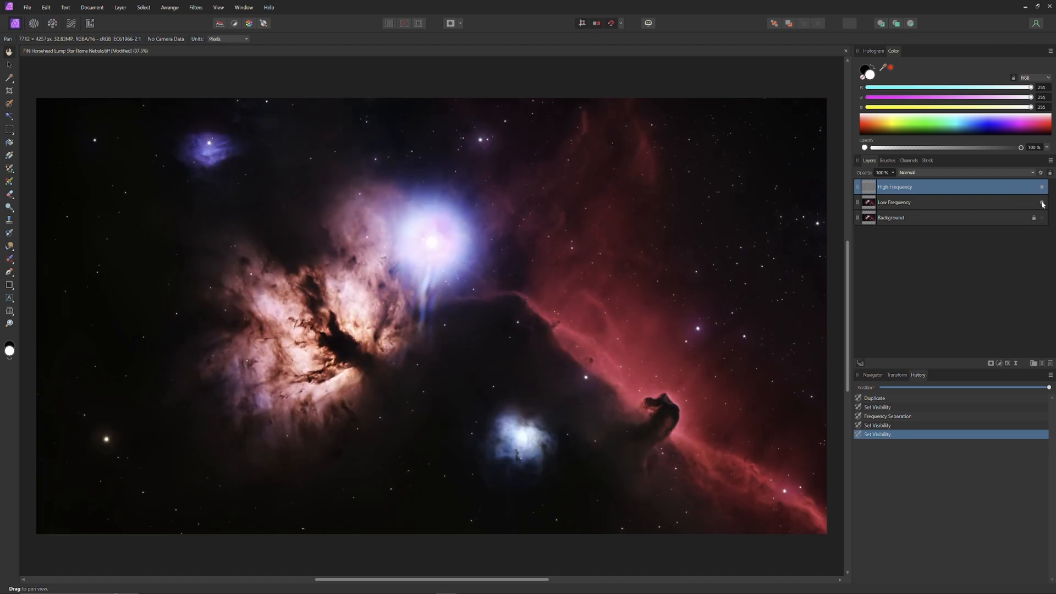
pyautogui.click(1041, 203)
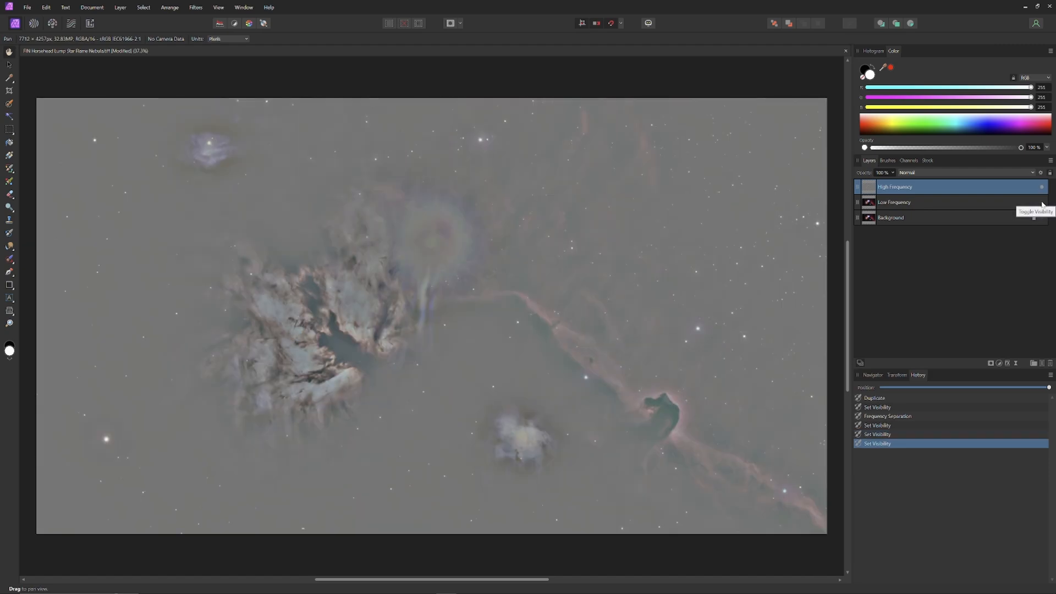
pyautogui.moveTo(1009, 288)
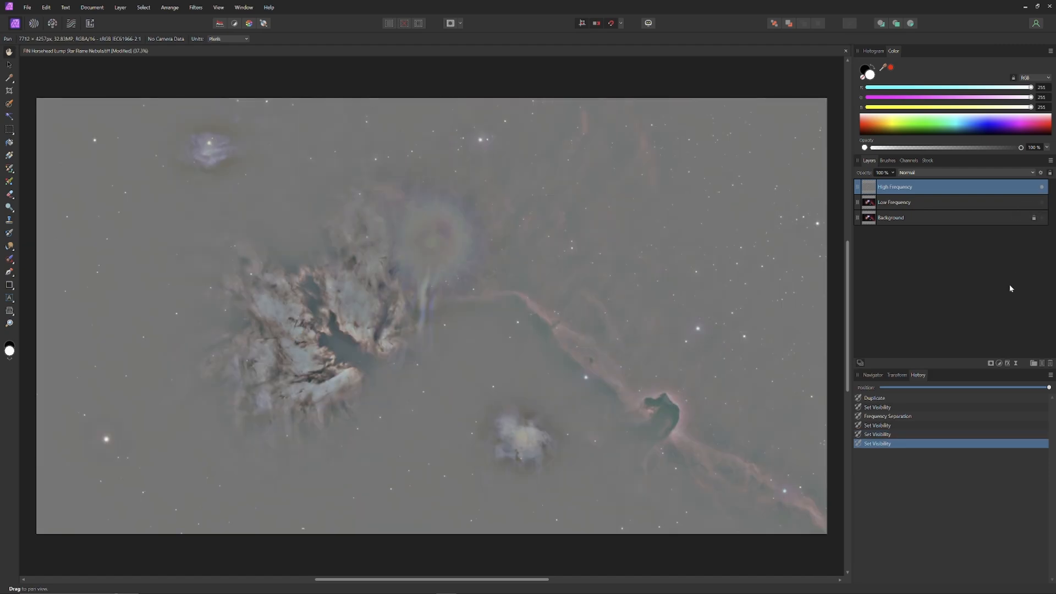
pyautogui.moveTo(1034, 217)
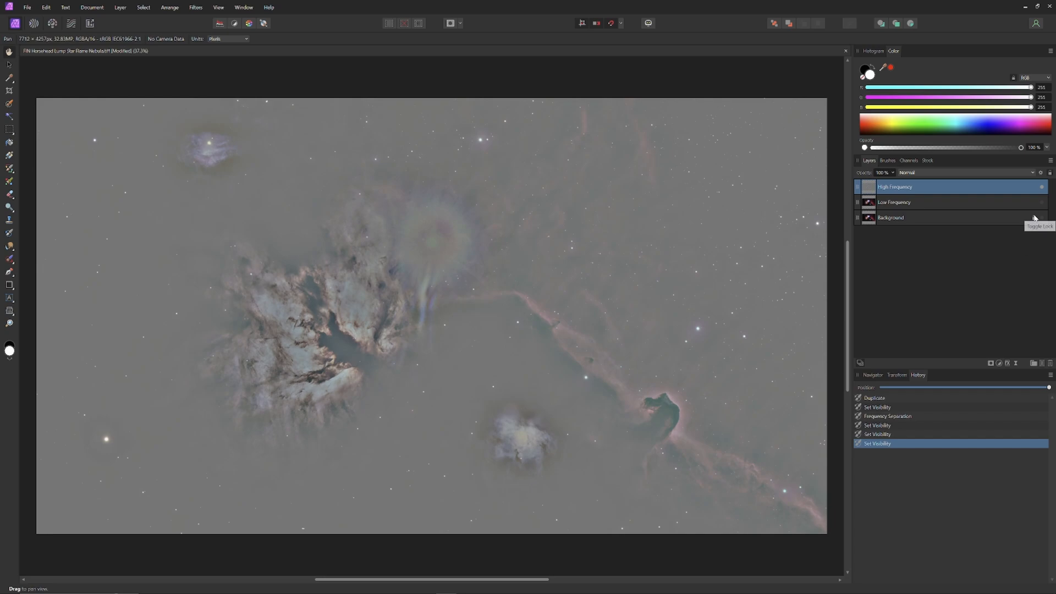
pyautogui.moveTo(1029, 310)
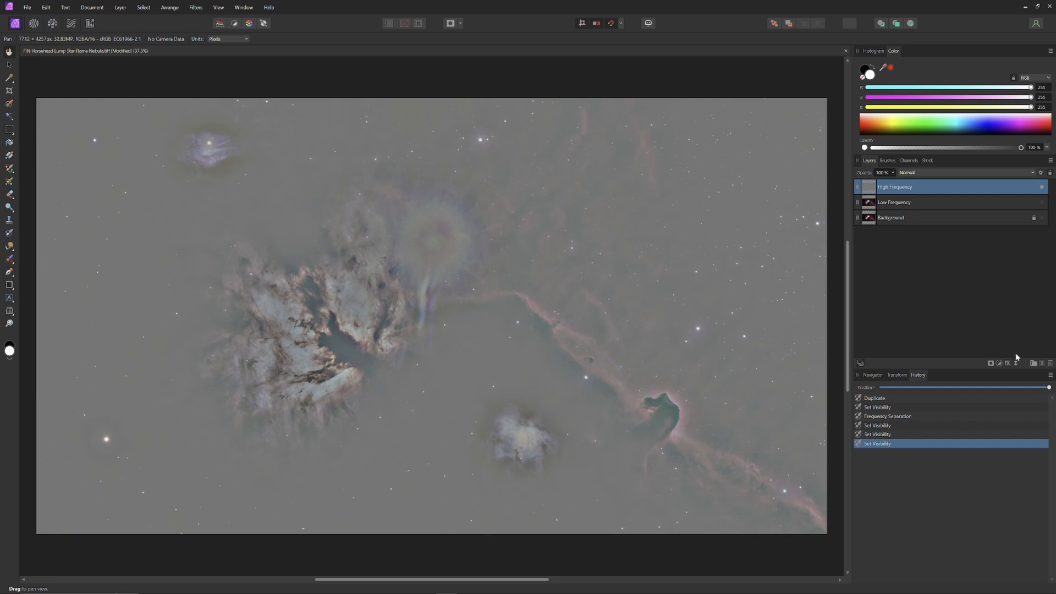
# Step: Add a live Unsharp Mask with Radius about 5.3 px and Factor about 0.88
pyautogui.click(1015, 363)
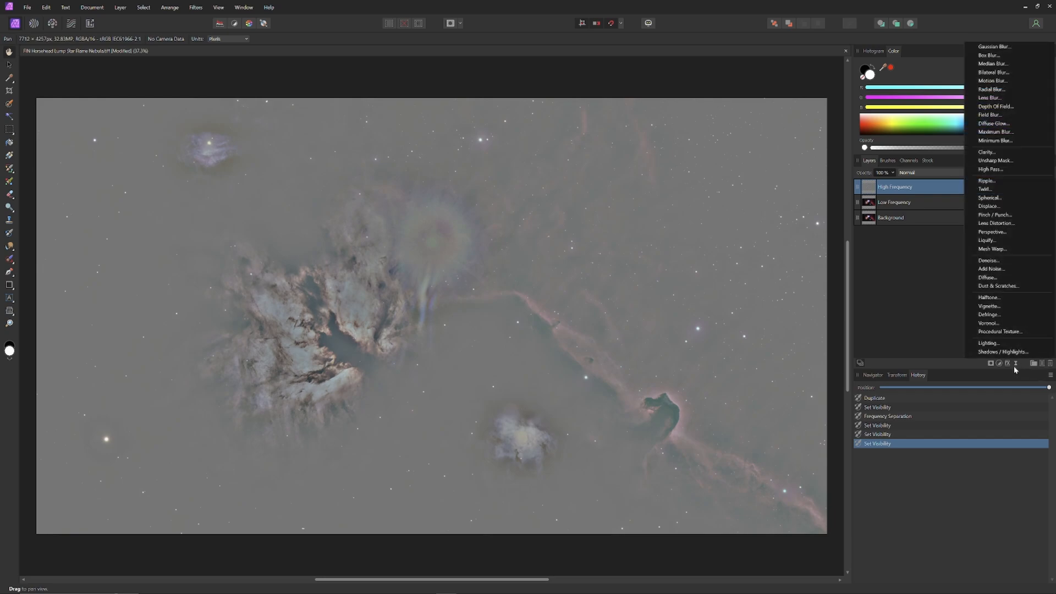
pyautogui.moveTo(996, 223)
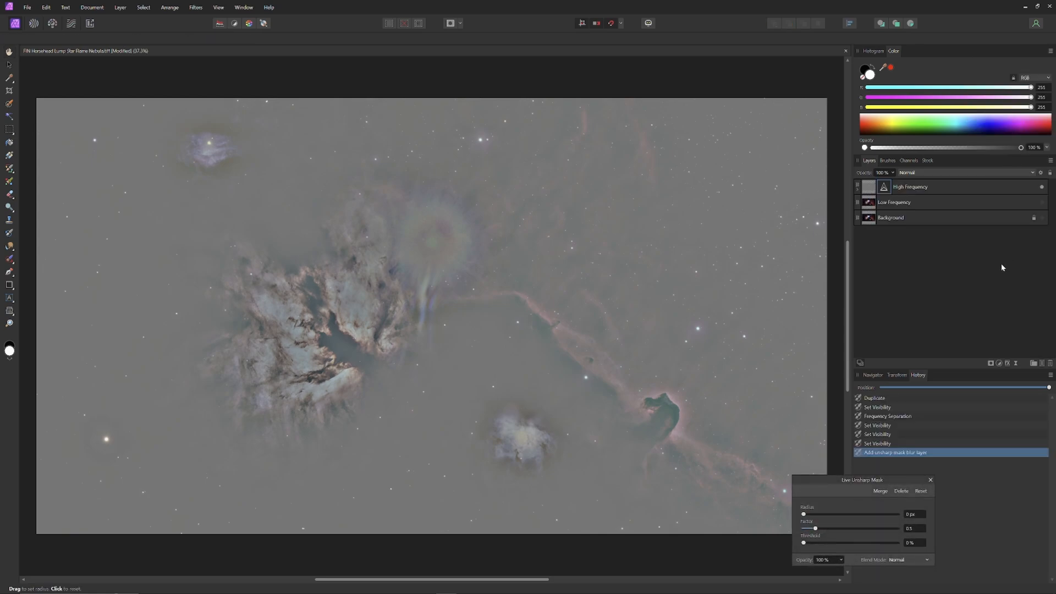
pyautogui.moveTo(1023, 263)
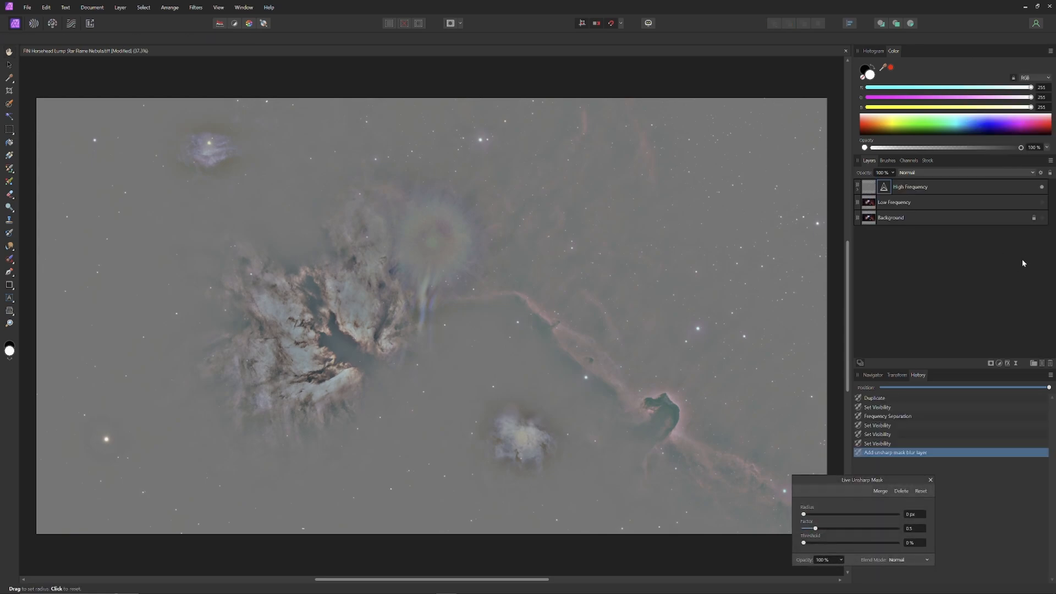
pyautogui.moveTo(947, 345)
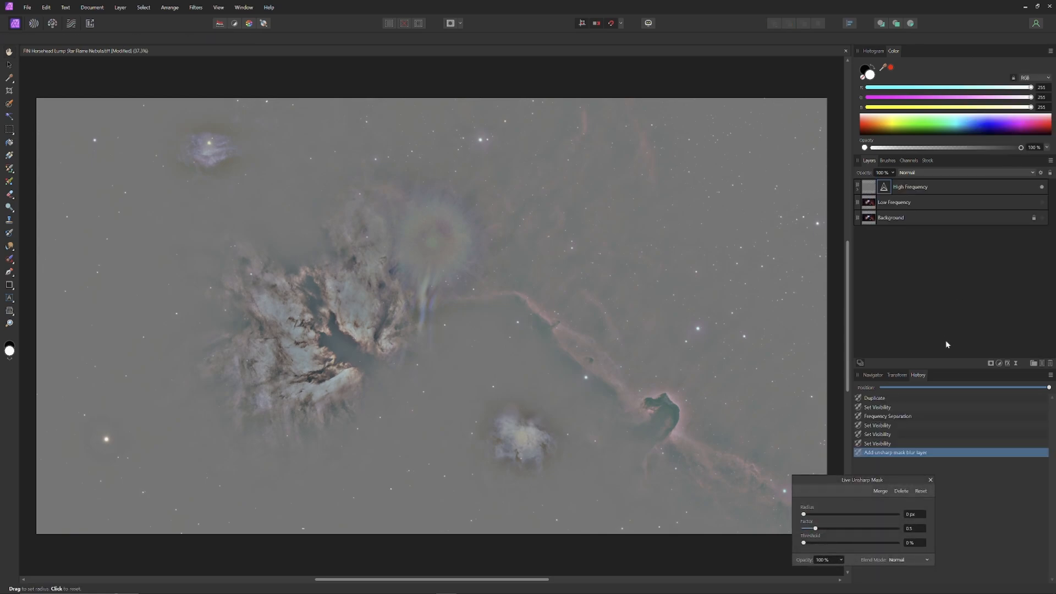
pyautogui.click(1041, 203)
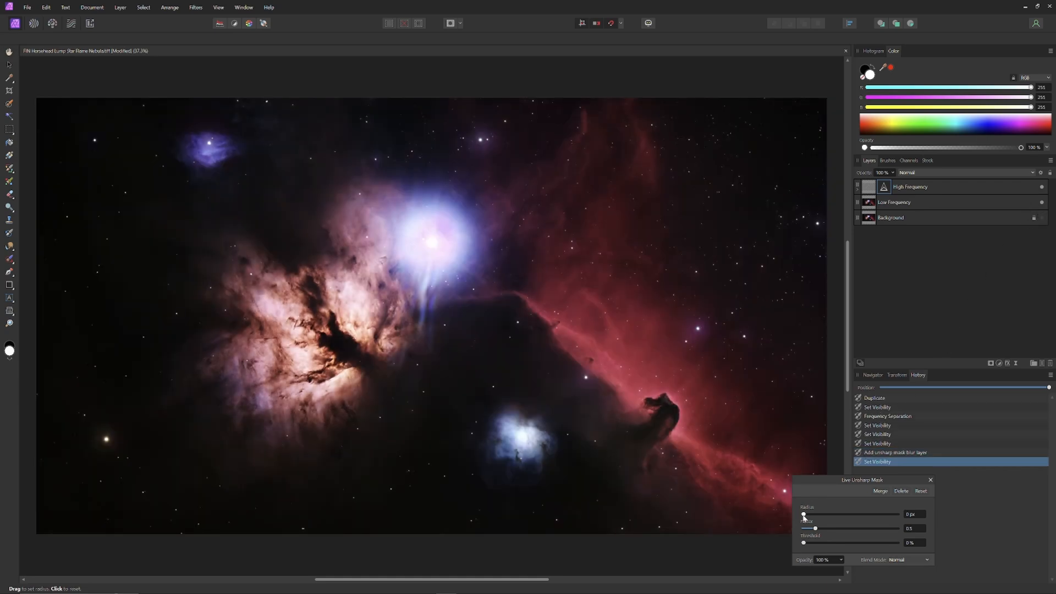
pyautogui.moveTo(803, 514); pyautogui.dragTo(818, 515)
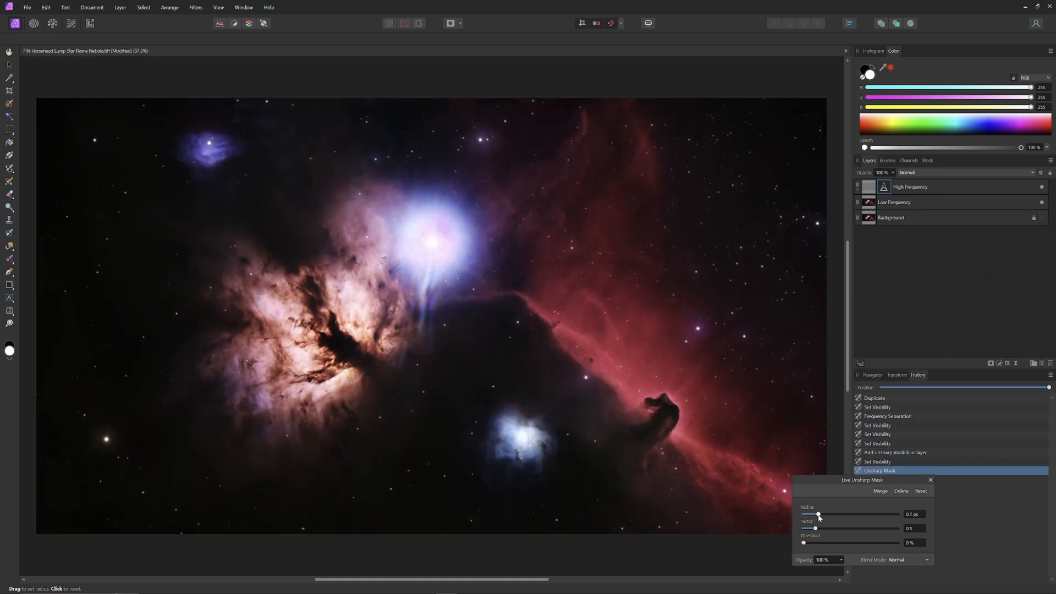
pyautogui.moveTo(817, 514); pyautogui.dragTo(828, 514)
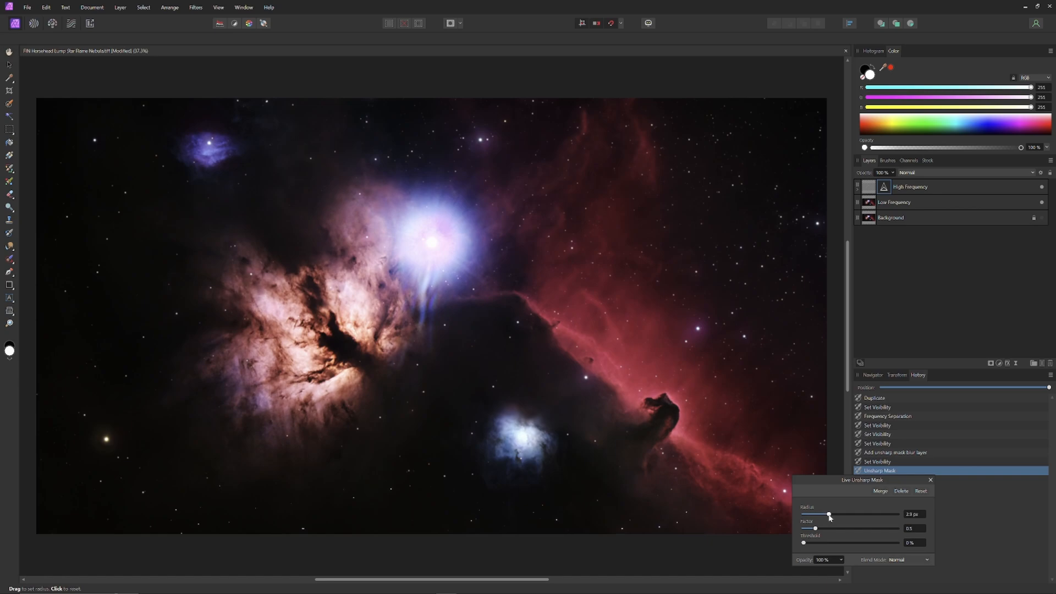
pyautogui.moveTo(827, 515); pyautogui.dragTo(835, 514)
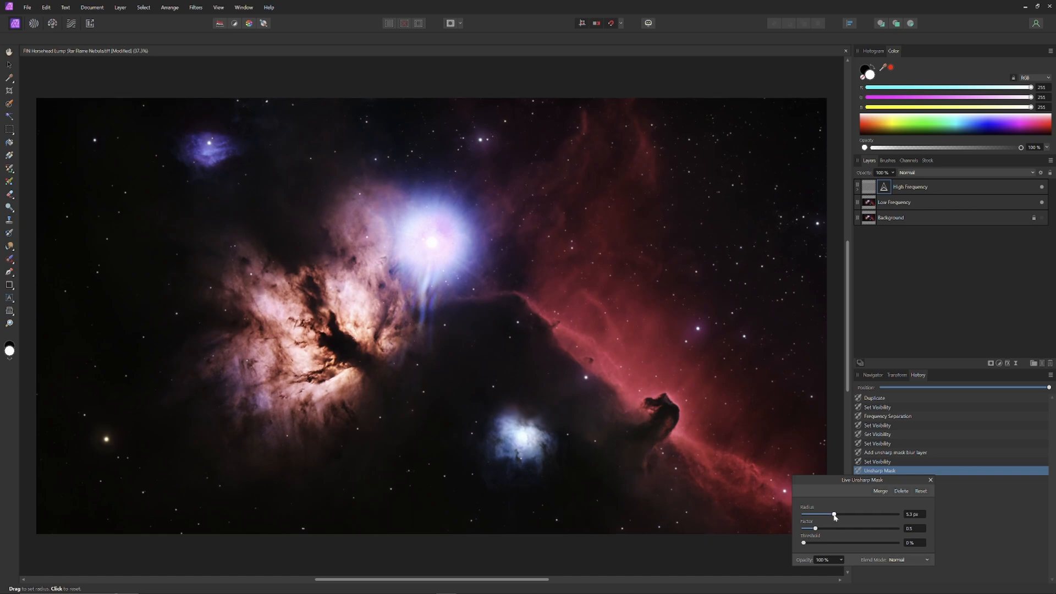
pyautogui.moveTo(815, 528); pyautogui.dragTo(817, 527)
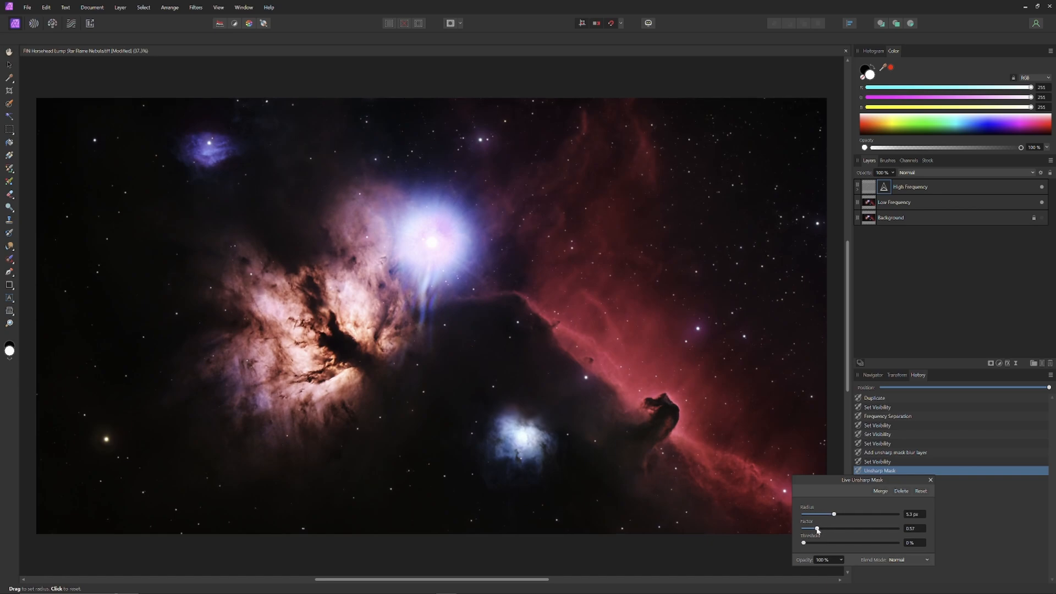
pyautogui.moveTo(817, 529); pyautogui.dragTo(824, 529)
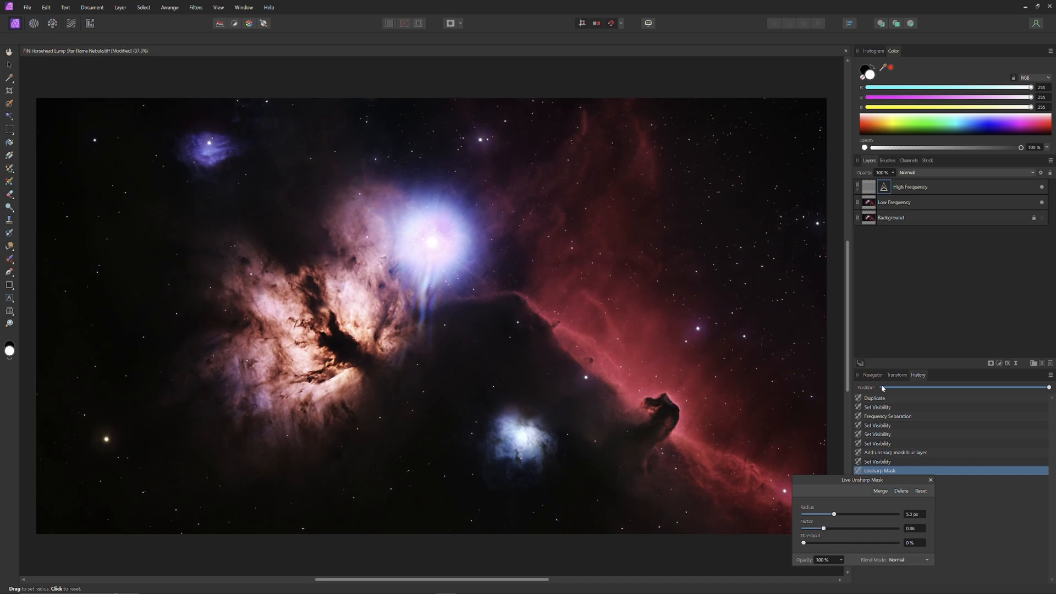
pyautogui.moveTo(921, 470)
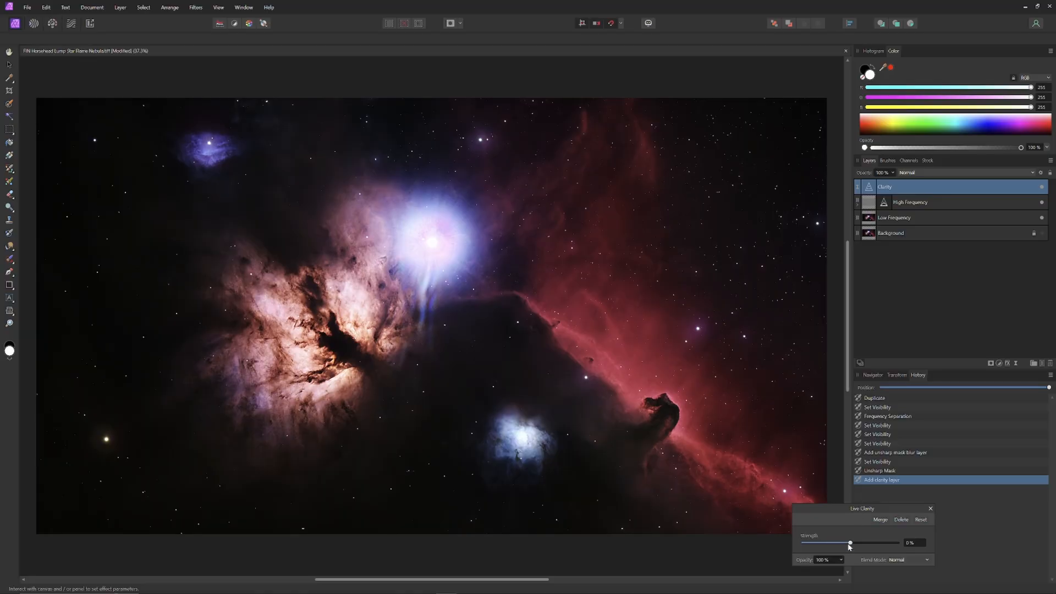
# Step: Set the live Clarity strength and move the Clarity layer above Unsharp Mask
pyautogui.moveTo(850, 542); pyautogui.dragTo(855, 542)
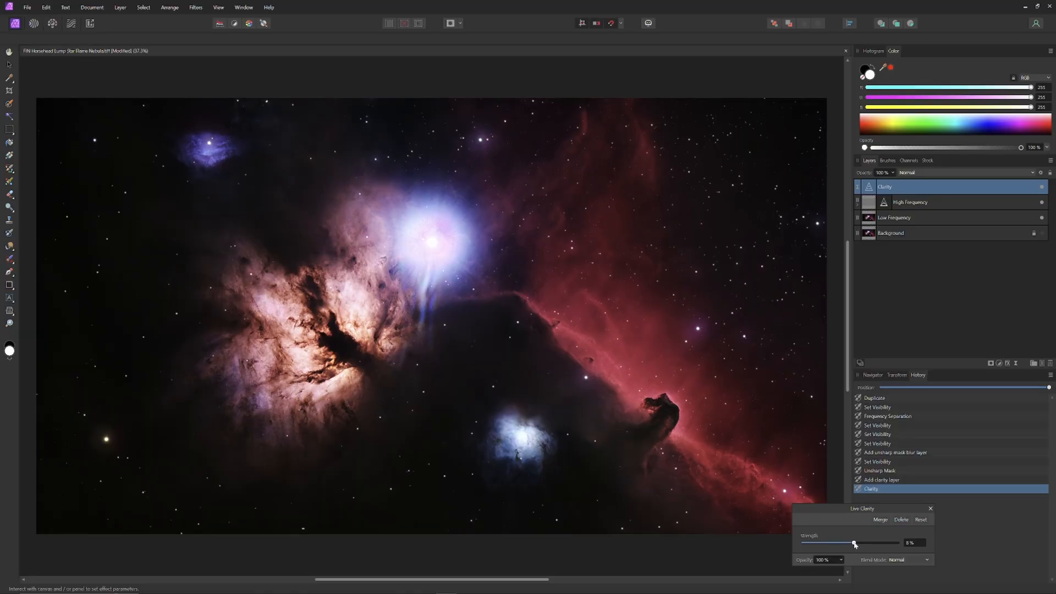
pyautogui.moveTo(856, 542); pyautogui.dragTo(851, 542)
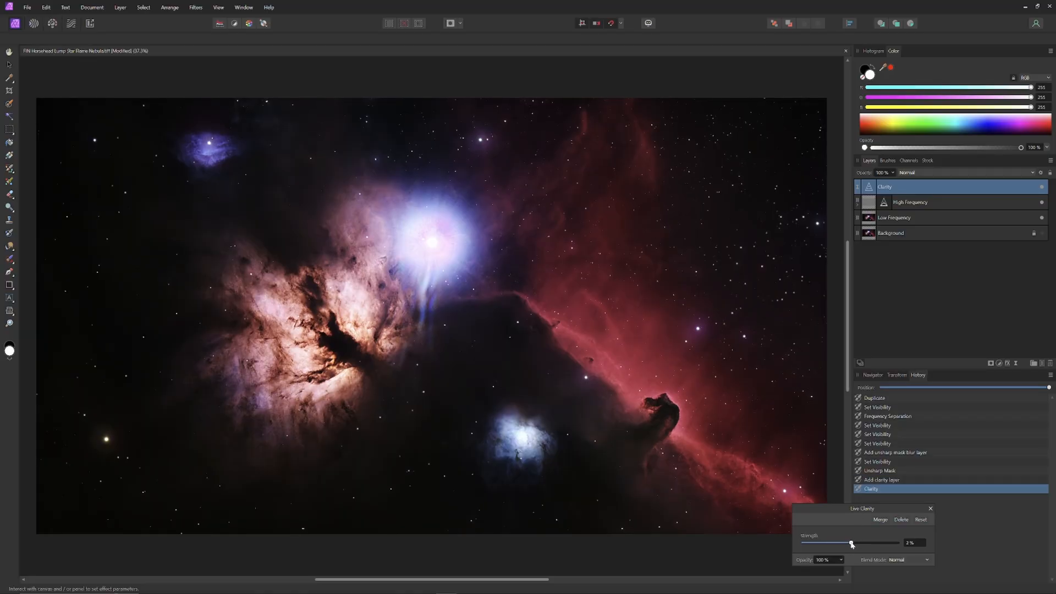
pyautogui.moveTo(851, 543); pyautogui.dragTo(856, 544)
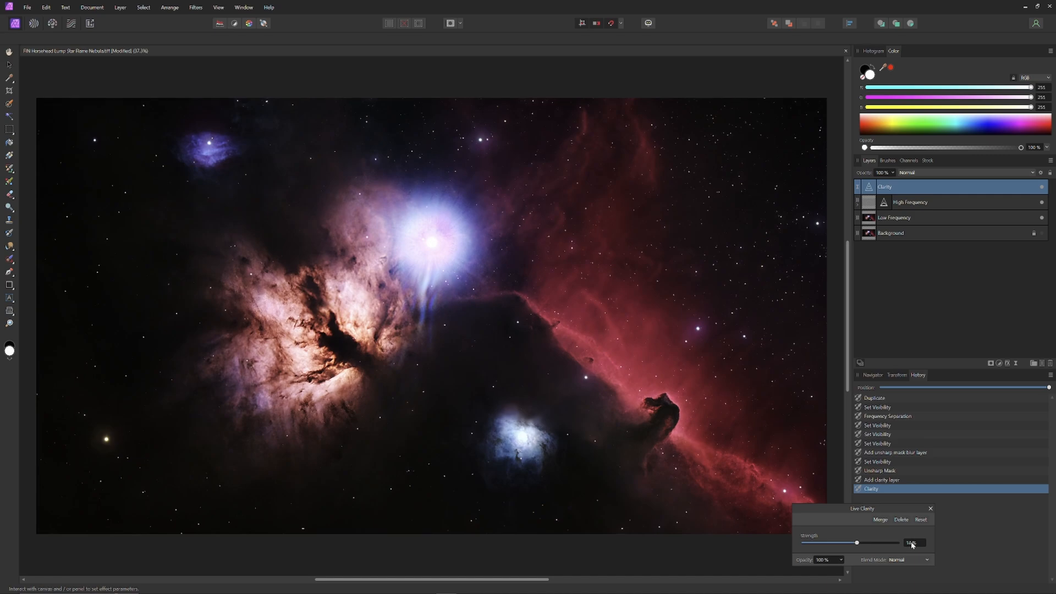
pyautogui.moveTo(909, 542); pyautogui.dragTo(856, 542)
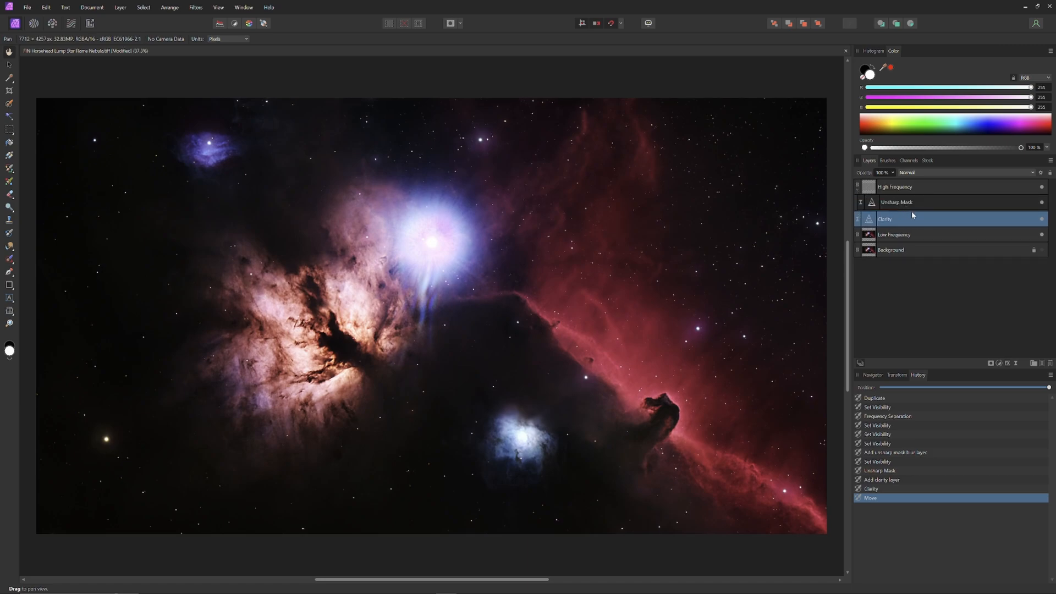
pyautogui.moveTo(895, 217); pyautogui.dragTo(895, 200)
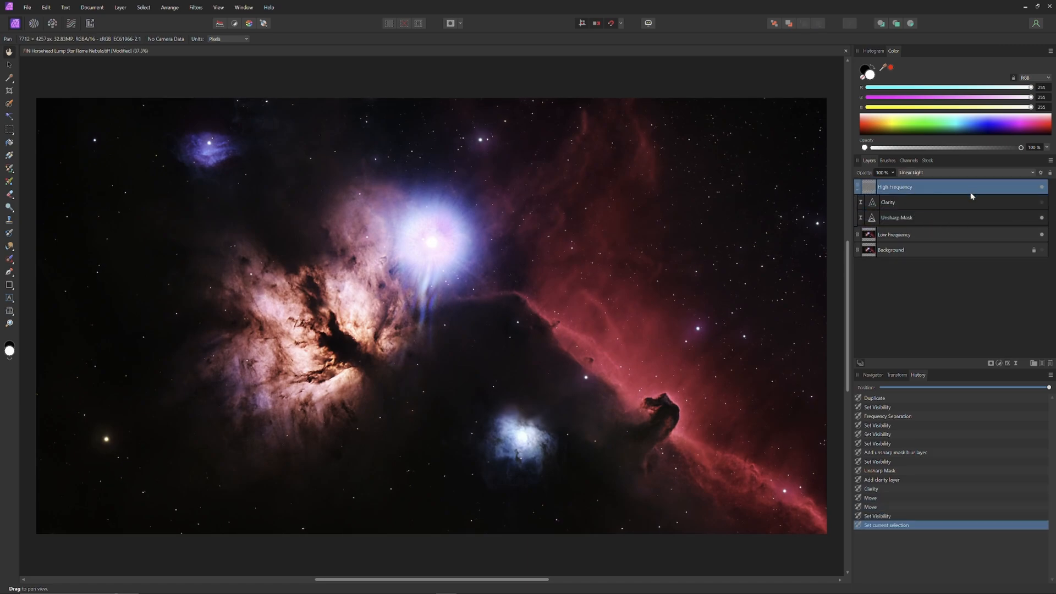
# Step: Add a live High Pass filter in Soft Light blend mode with Radius around 0.7 px
pyautogui.click(1016, 364)
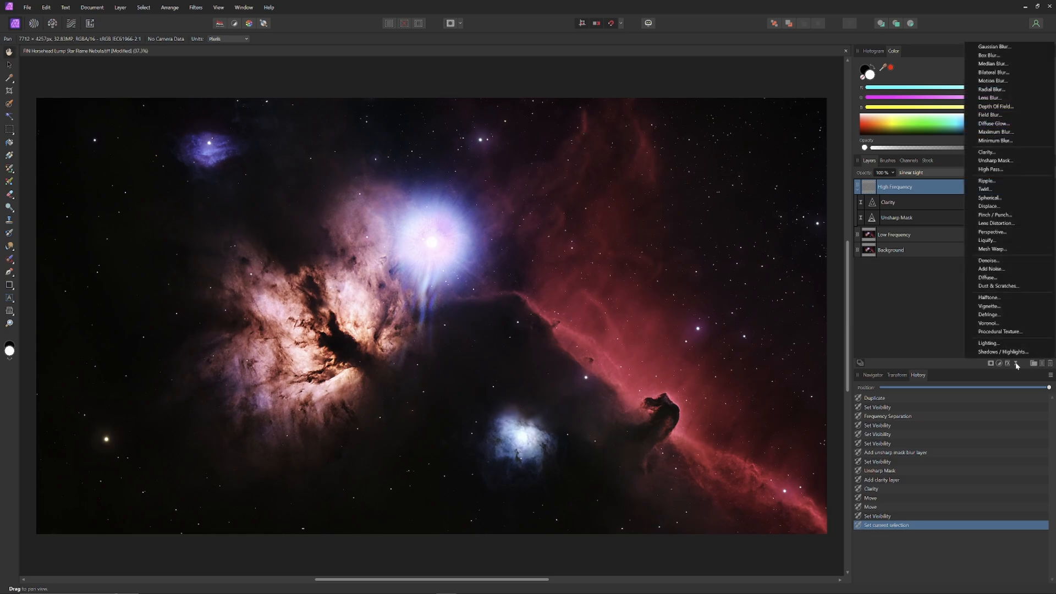
pyautogui.click(990, 170)
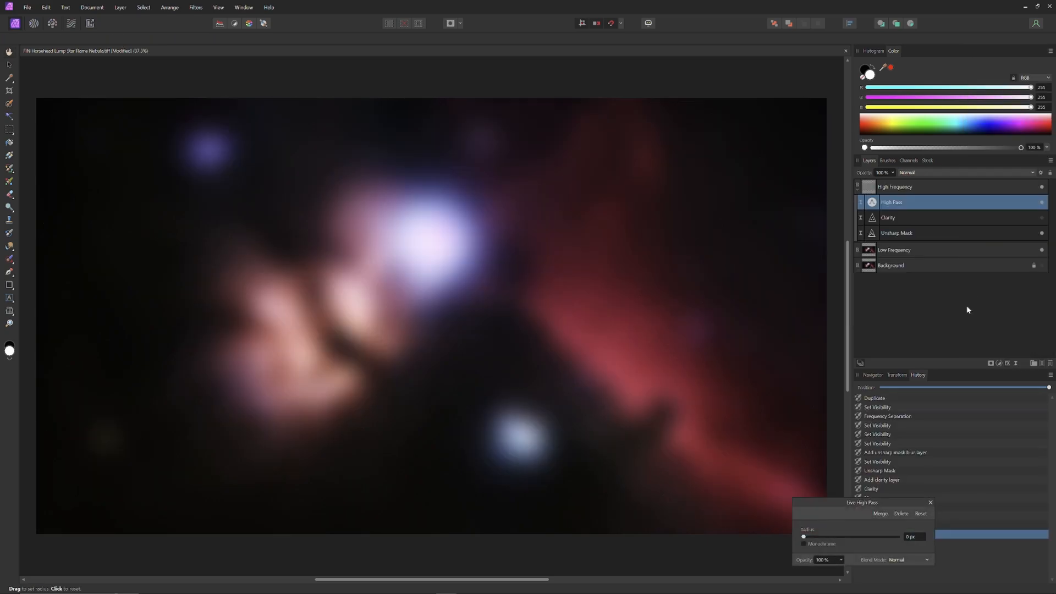
pyautogui.moveTo(914, 560)
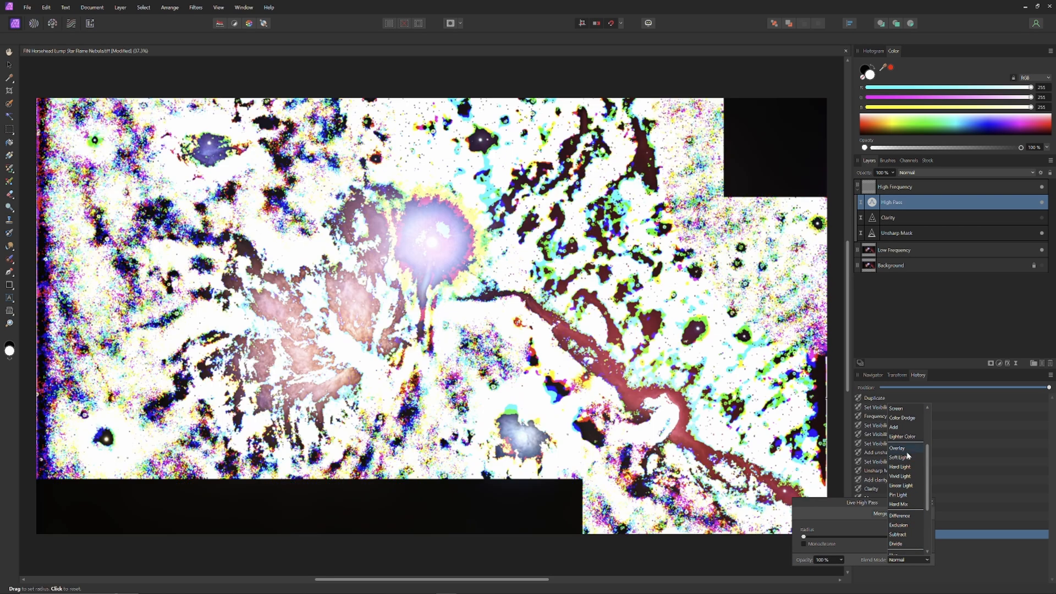
pyautogui.click(900, 458)
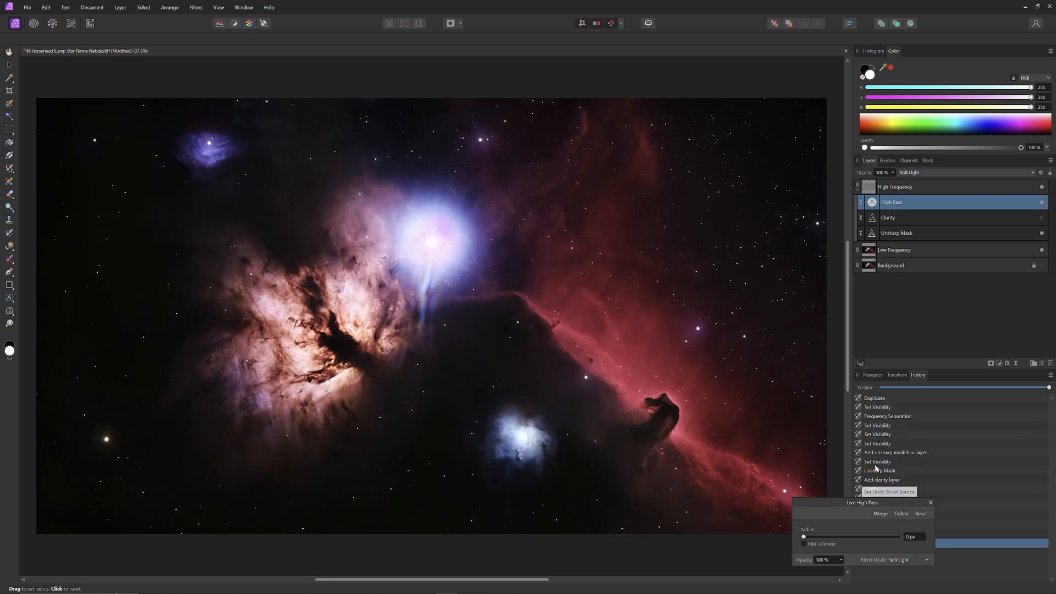
pyautogui.moveTo(803, 537); pyautogui.dragTo(805, 537)
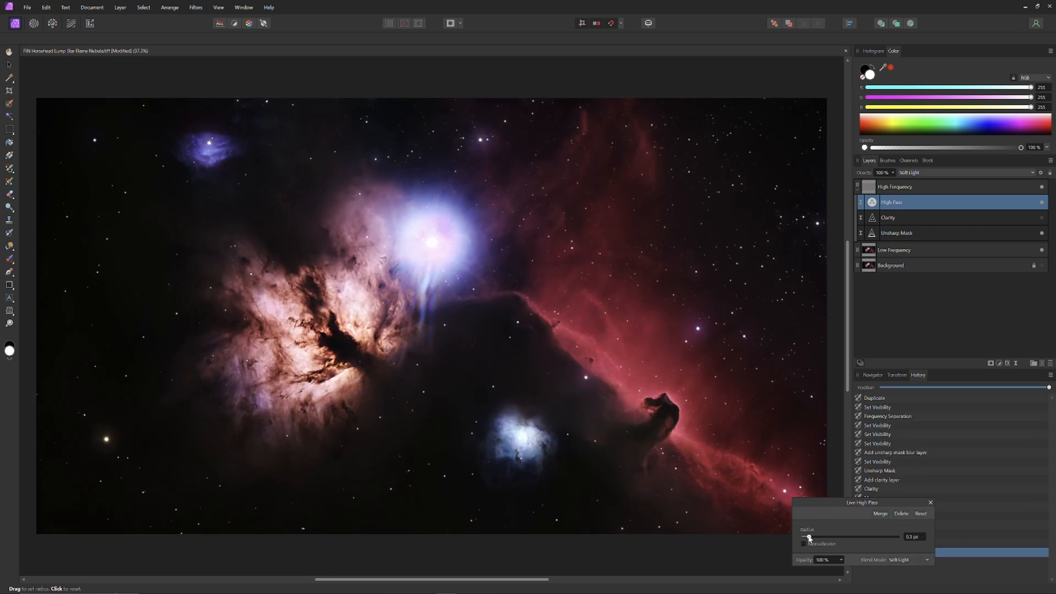
pyautogui.moveTo(803, 537); pyautogui.dragTo(818, 537)
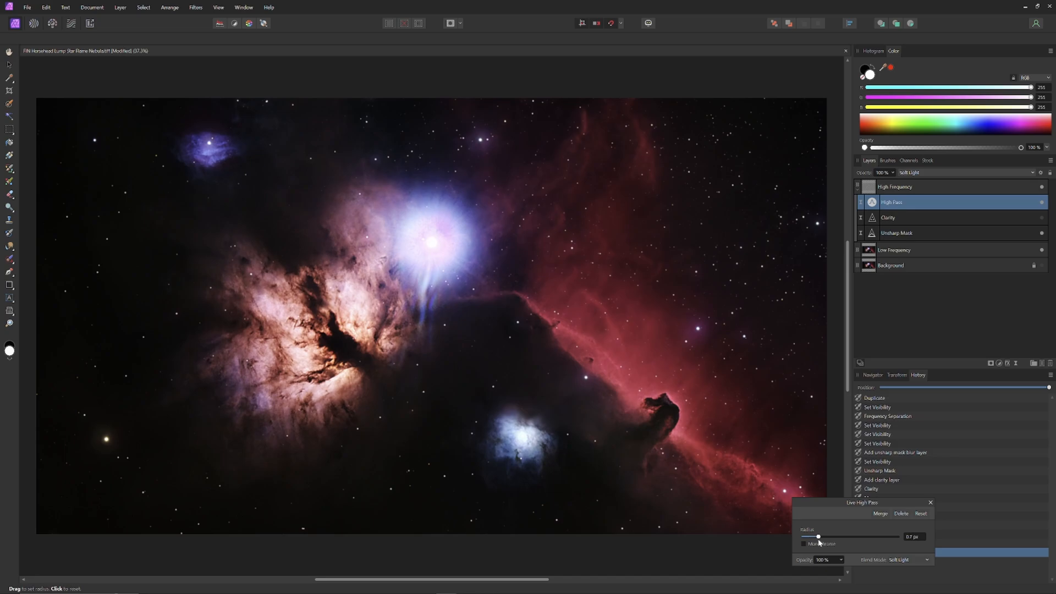
pyautogui.moveTo(817, 535); pyautogui.dragTo(826, 536)
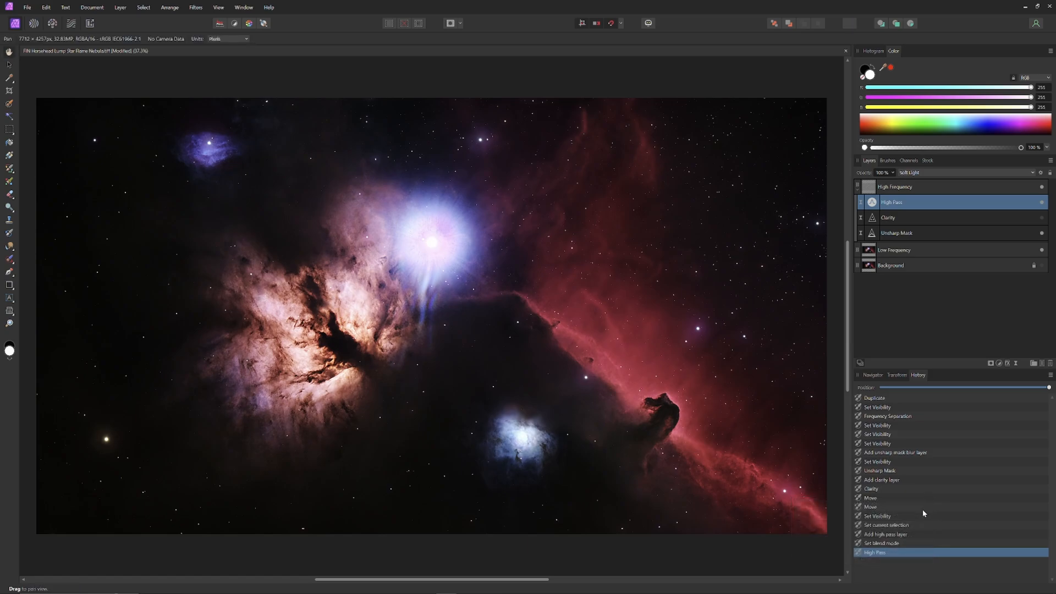
pyautogui.click(1042, 218)
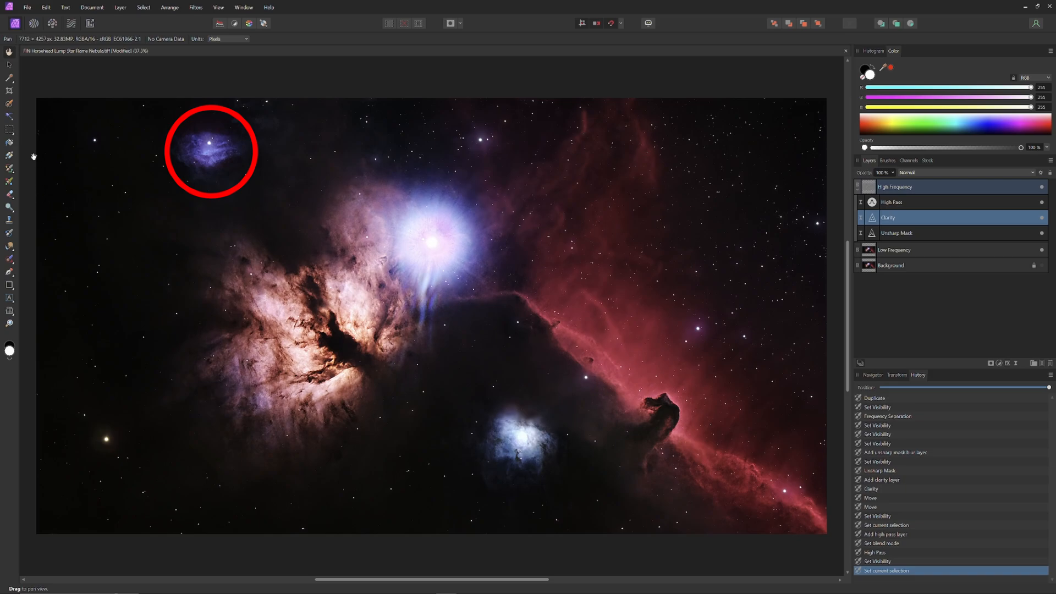
pyautogui.moveTo(9, 167)
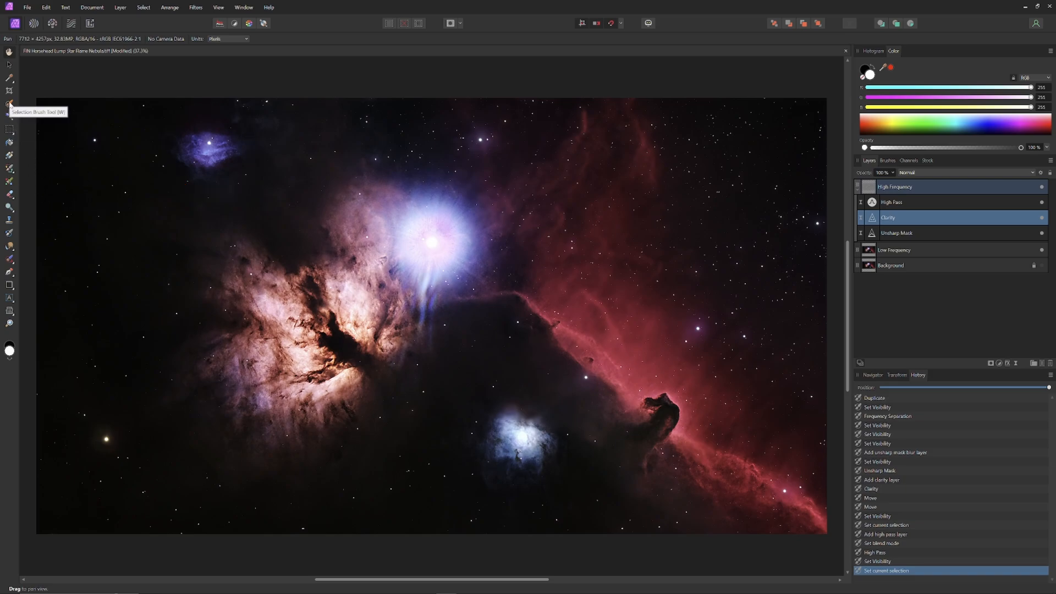
# Step: Switch to the Paint Brush Tool ready to paint with white
pyautogui.click(10, 103)
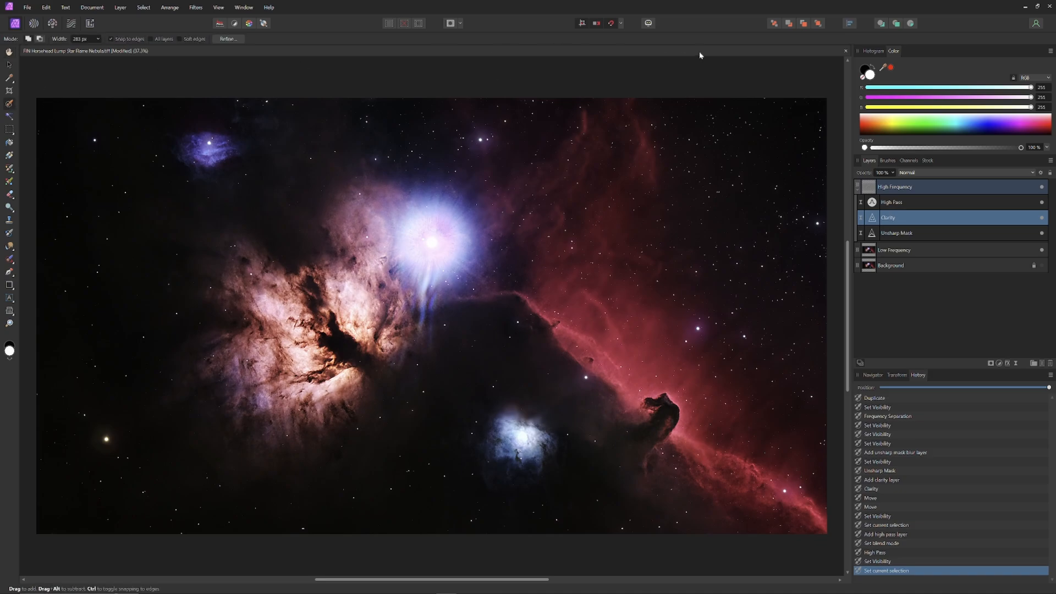
pyautogui.moveTo(884, 162)
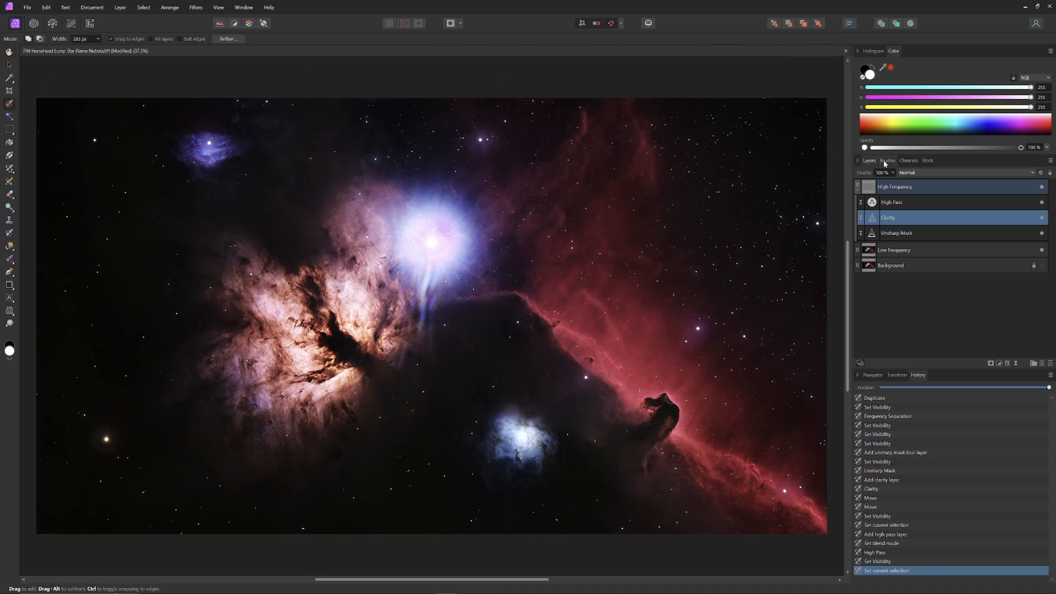
pyautogui.click(886, 161)
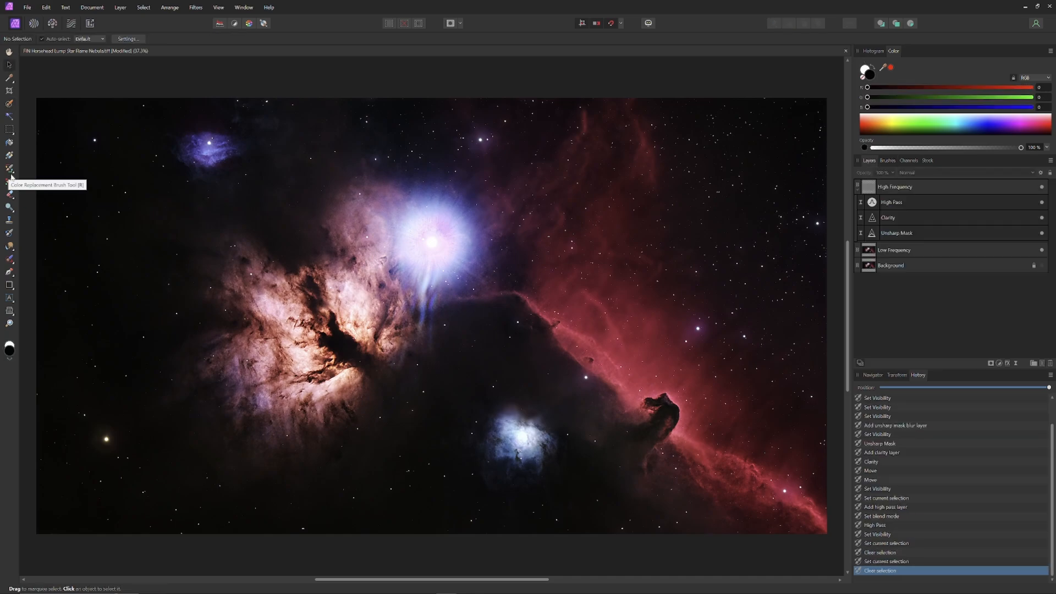
pyautogui.click(10, 170)
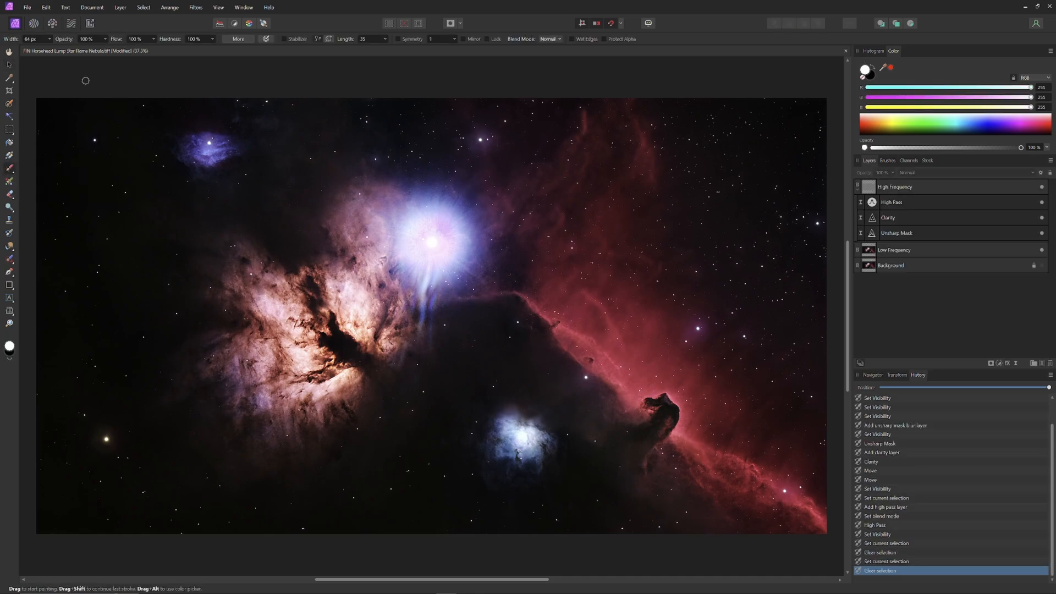
pyautogui.moveTo(23, 166)
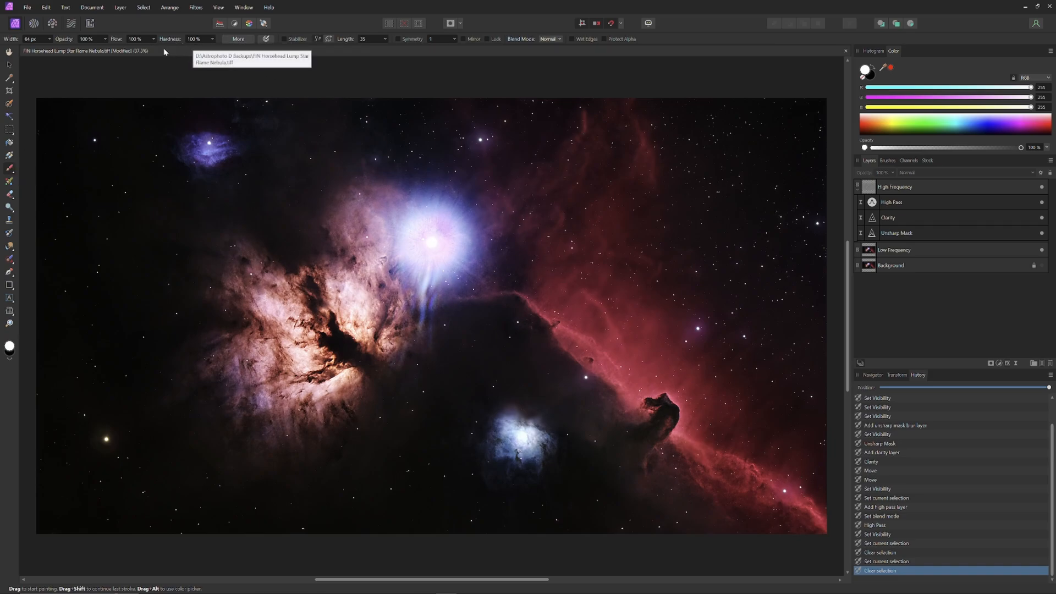
pyautogui.moveTo(212, 46)
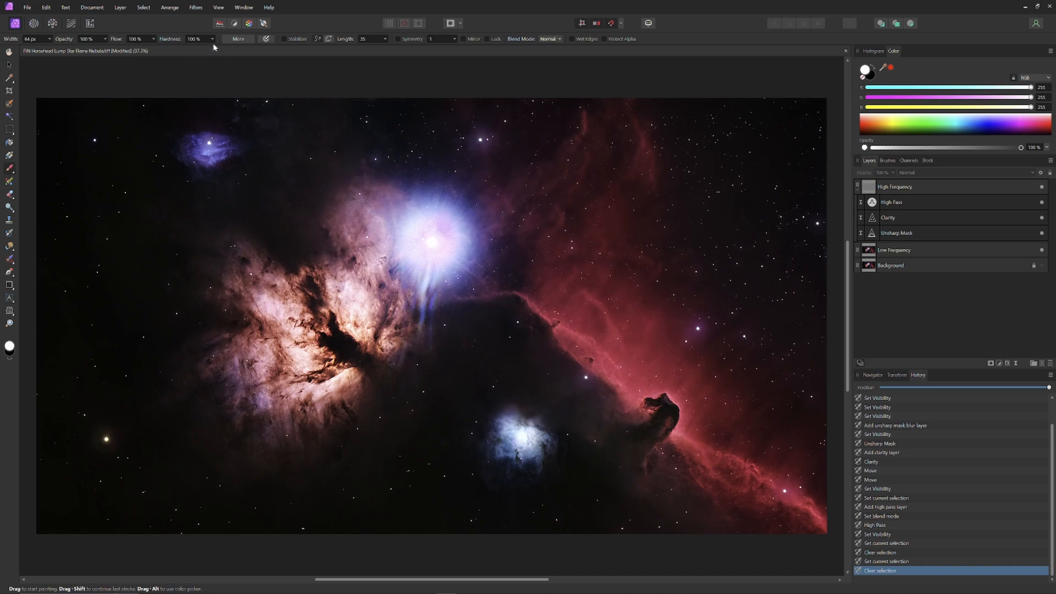